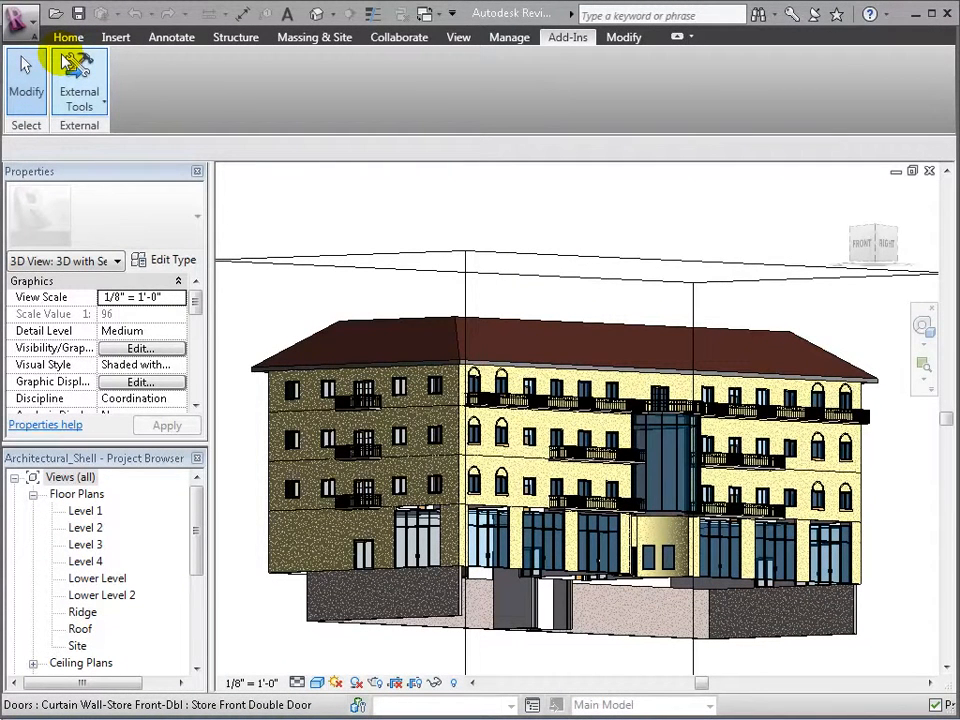
Step: Move from the Home ribbon to the Add-Ins ribbon to reach the Navisworks 2011 external tool
left_click(68, 36)
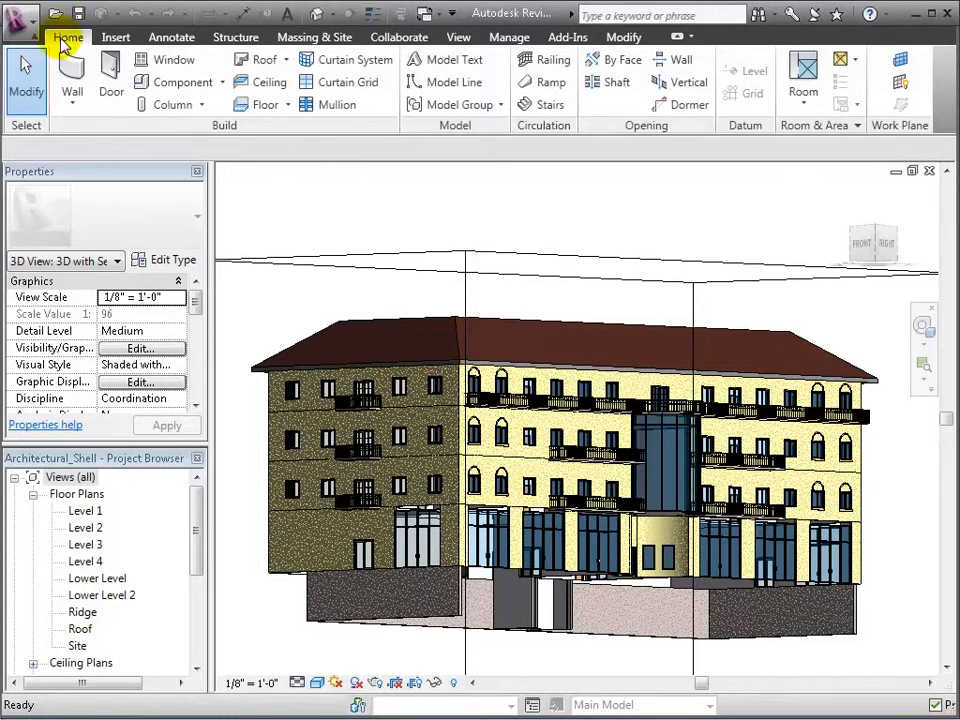
mouse_move(280, 164)
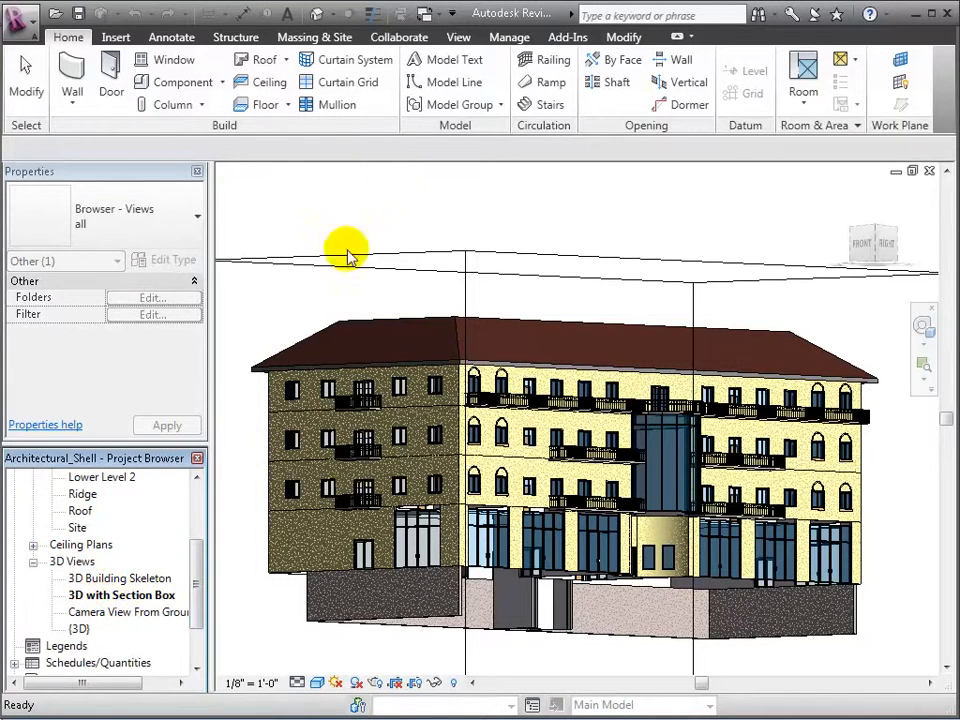
left_click(568, 36)
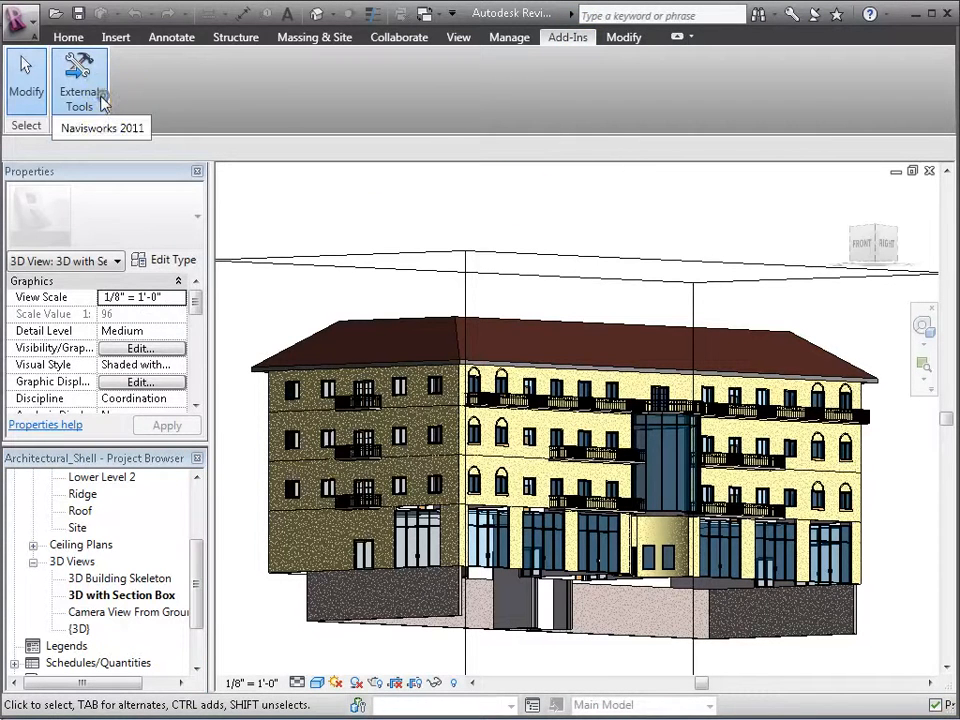
Step: Start the Navisworks scene export, keeping the Navisworks (*.nwc) file type, and reach its settings
left_click(102, 128)
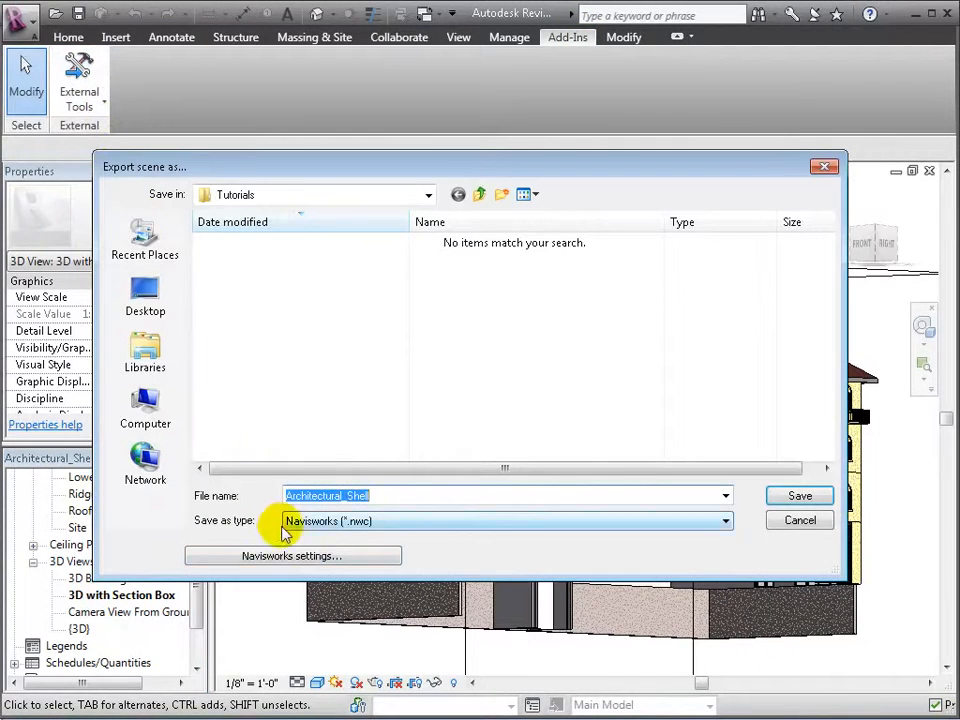
left_click(292, 556)
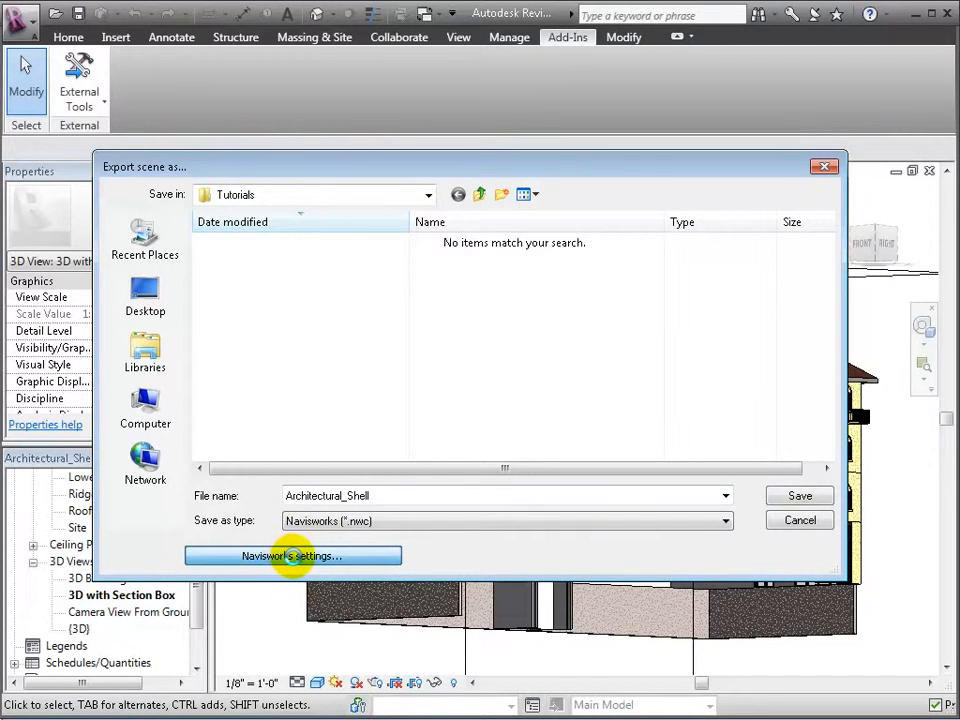
left_click(292, 556)
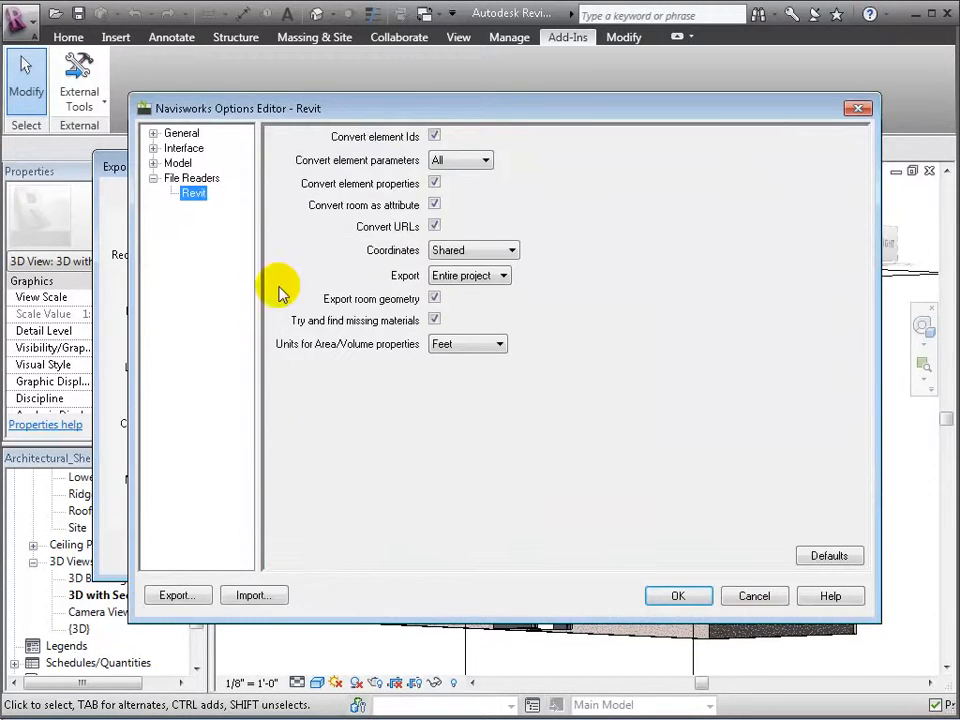
Step: Review the Revit file reader options, including element property conversion, and the Interface settings
left_click(434, 184)
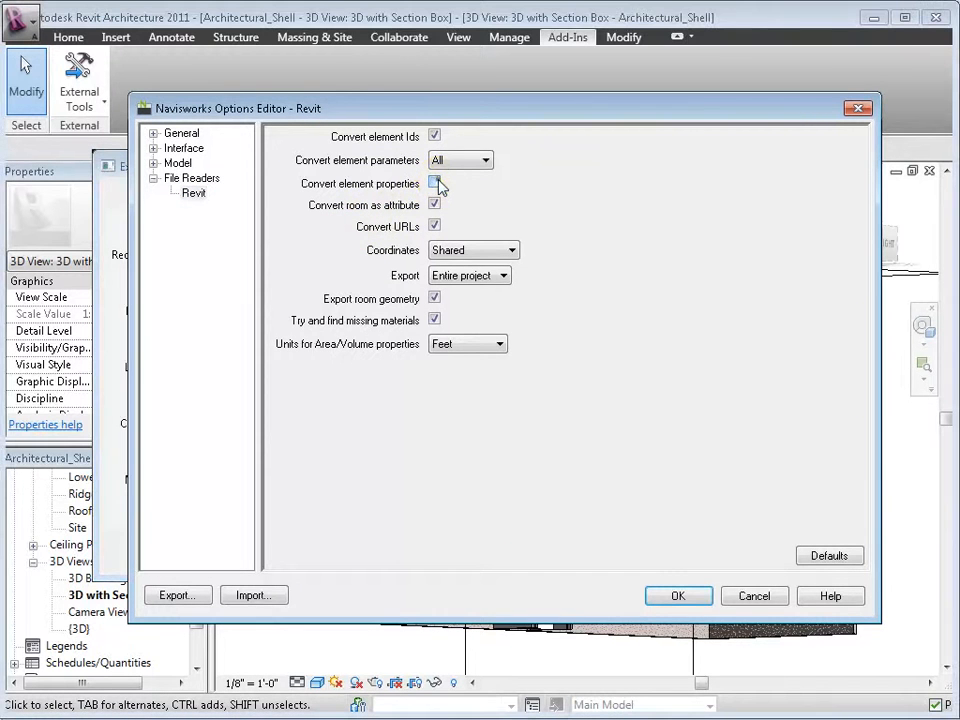
left_click(434, 184)
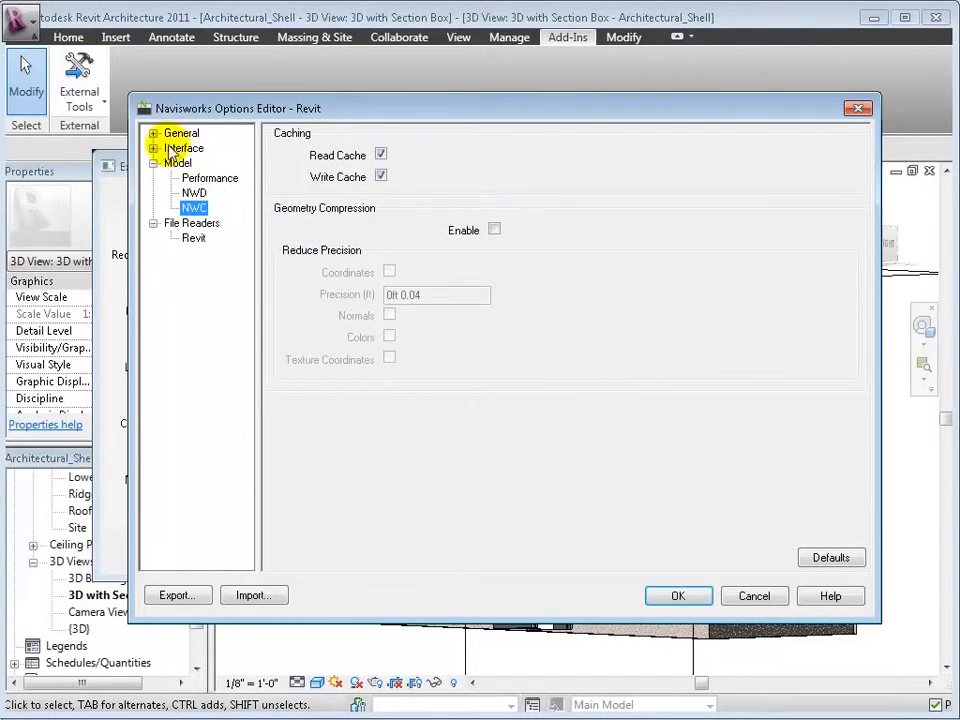
left_click(156, 148)
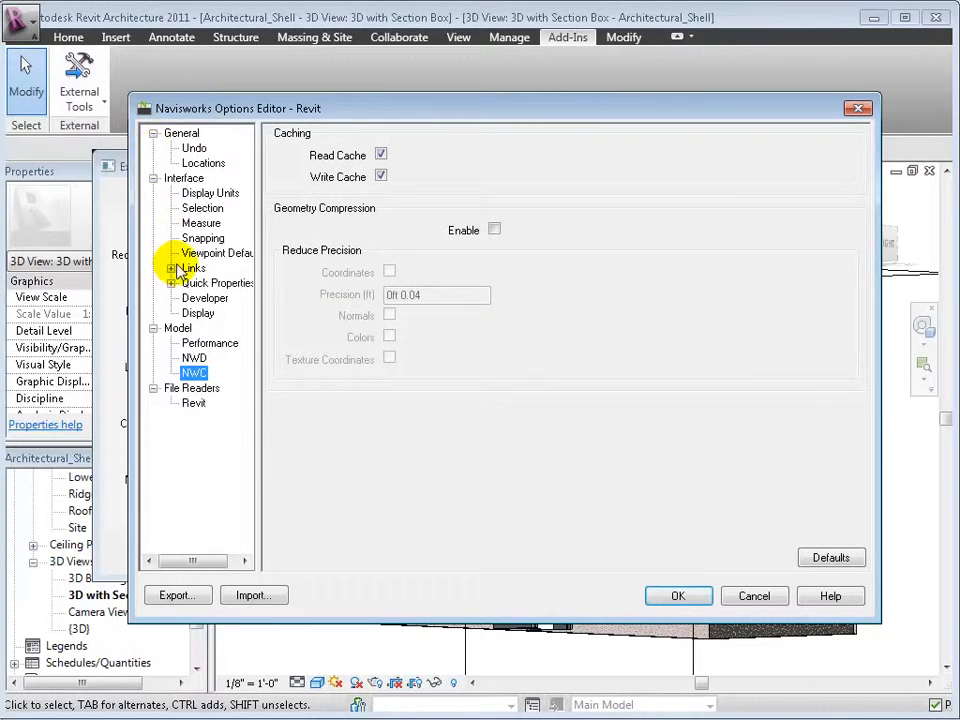
left_click(204, 238)
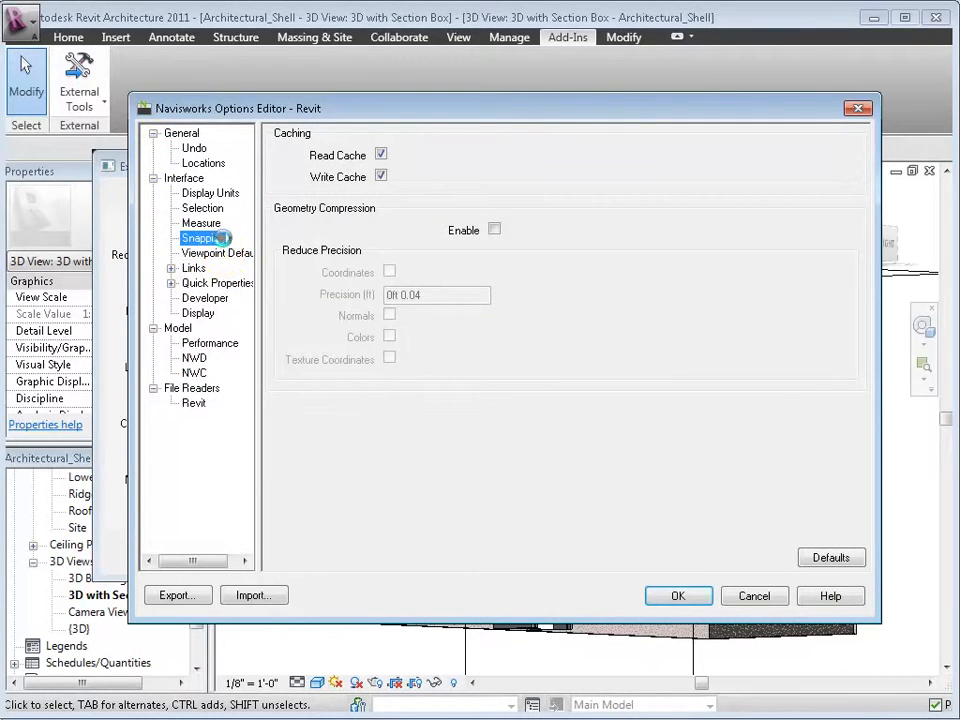
left_click(204, 238)
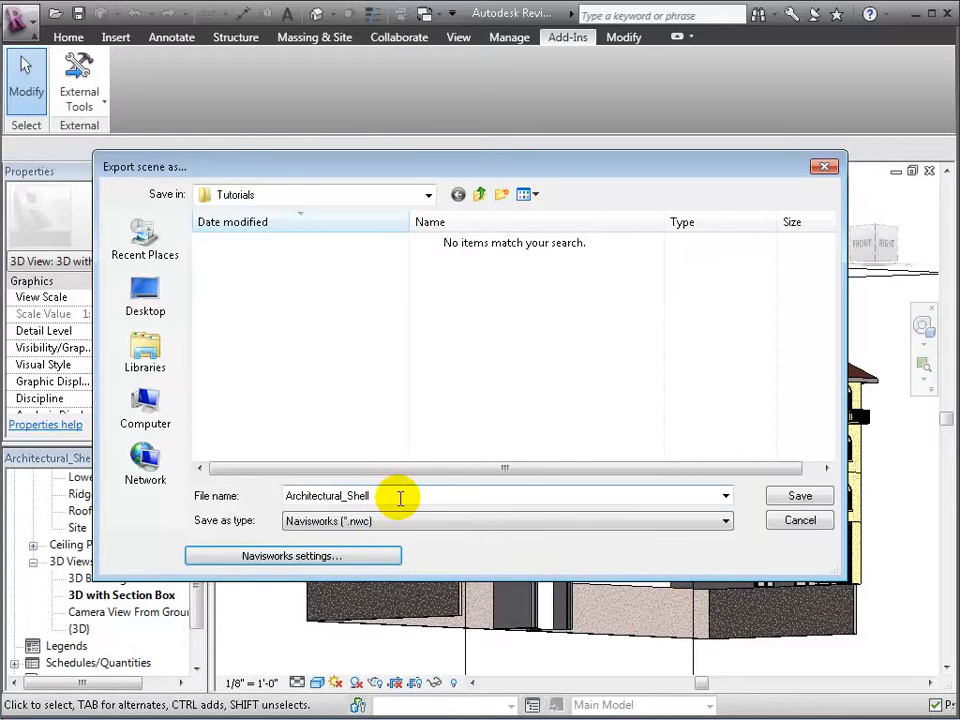
Step: Save Architectural_Shell as an NWC file and expand the exporter's warning details
left_click(800, 496)
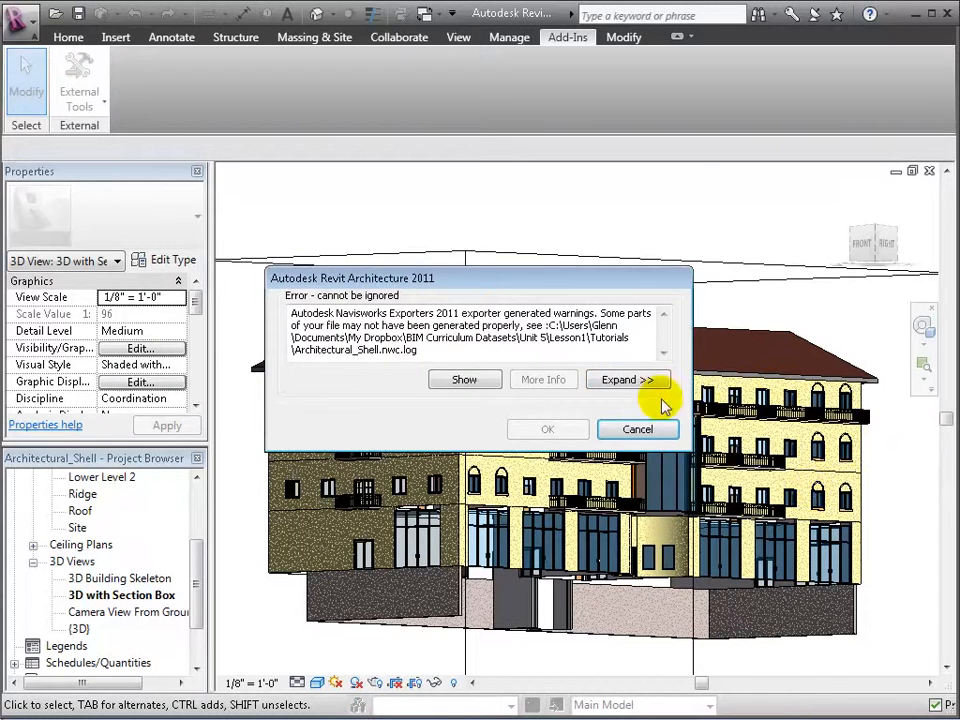
left_click(628, 380)
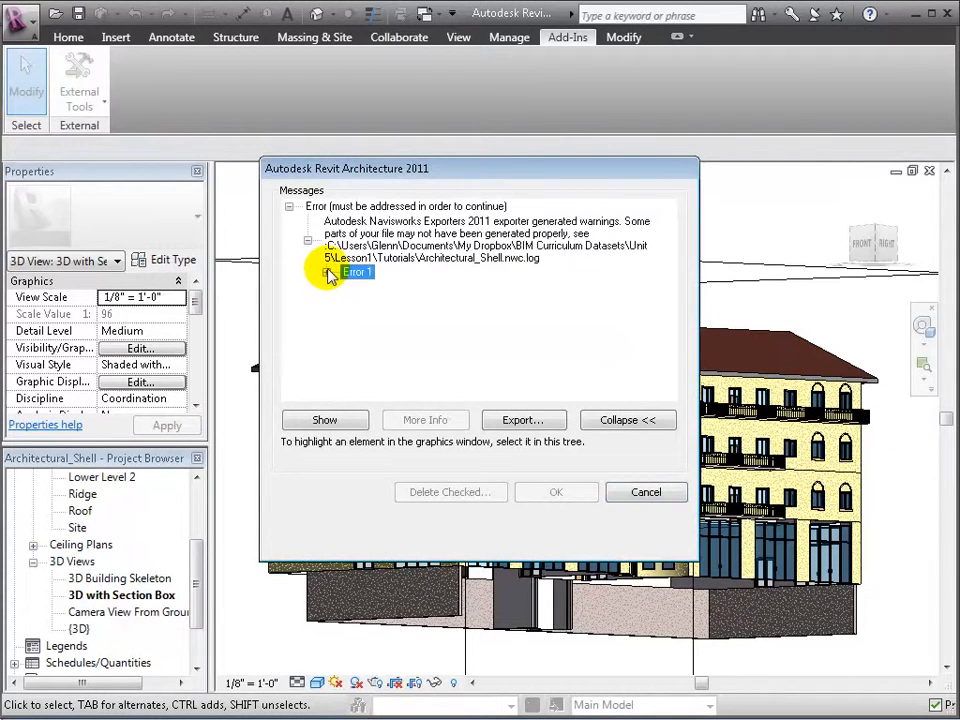
left_click(646, 492)
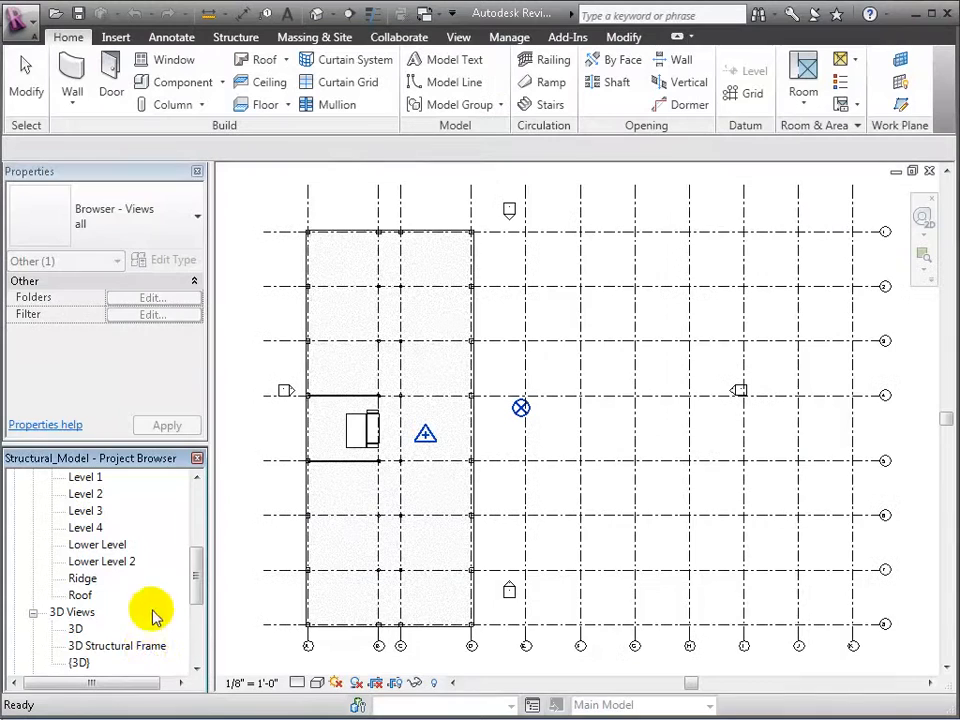
Step: Show the 3D Structural Frame view and export the structural project as an IFC file
double_click(120, 644)
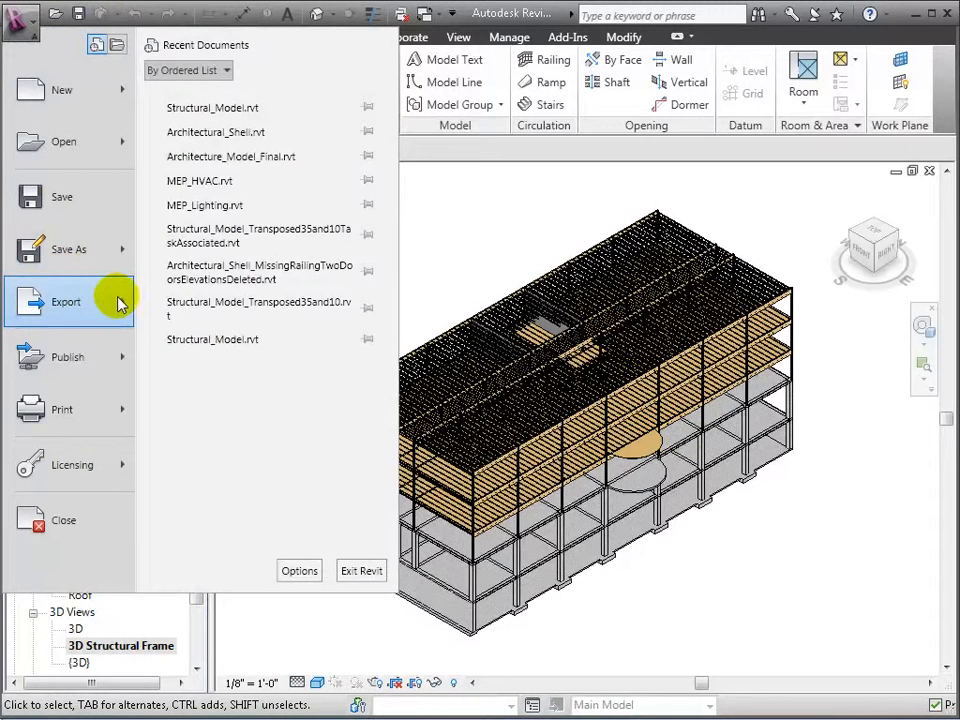
left_click(66, 300)
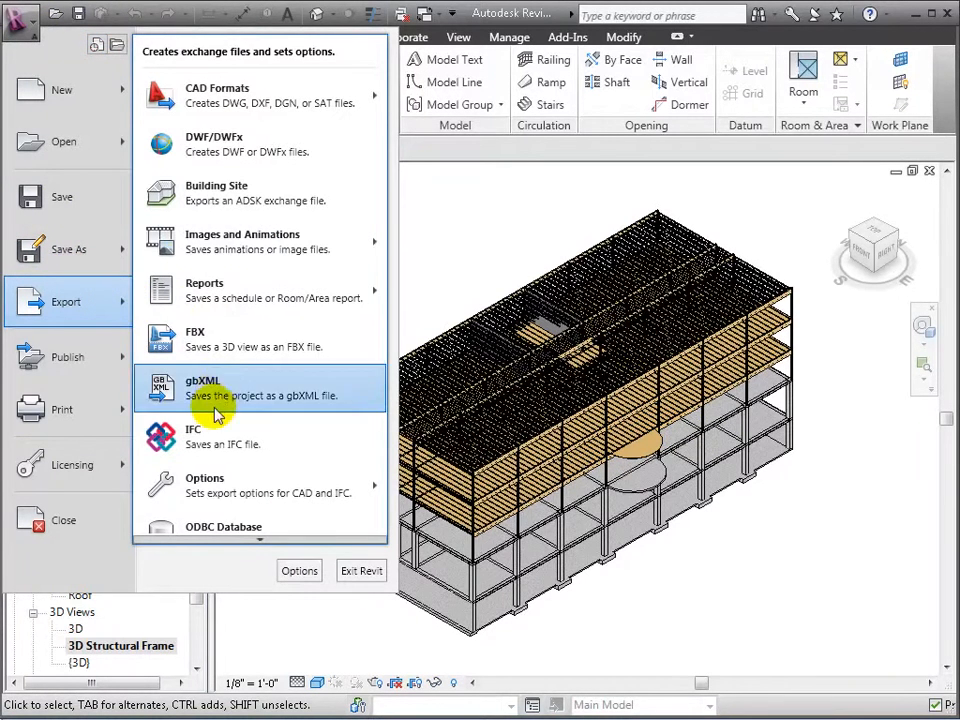
left_click(192, 436)
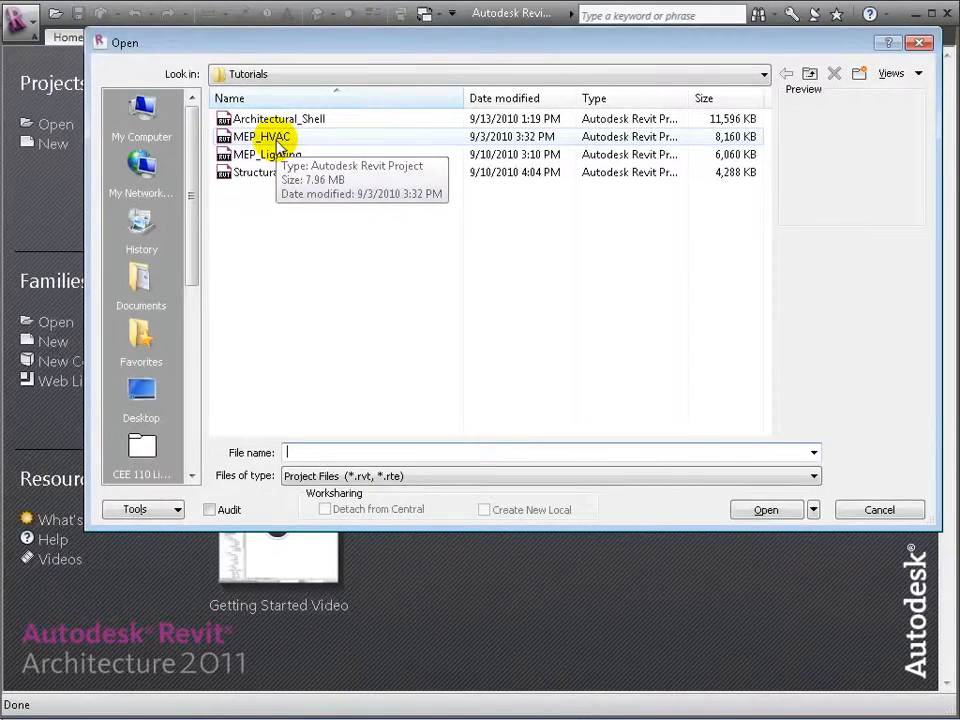
Step: Load MEP_HVAC.rvt and start exporting it through Export > CAD Formats
left_click(262, 136)
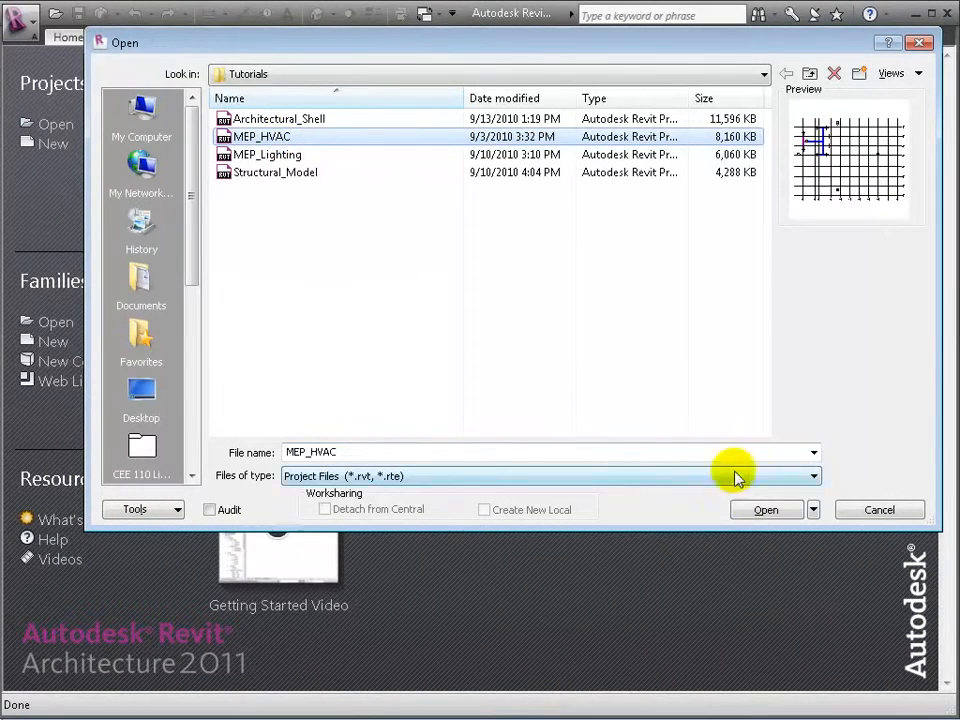
left_click(766, 510)
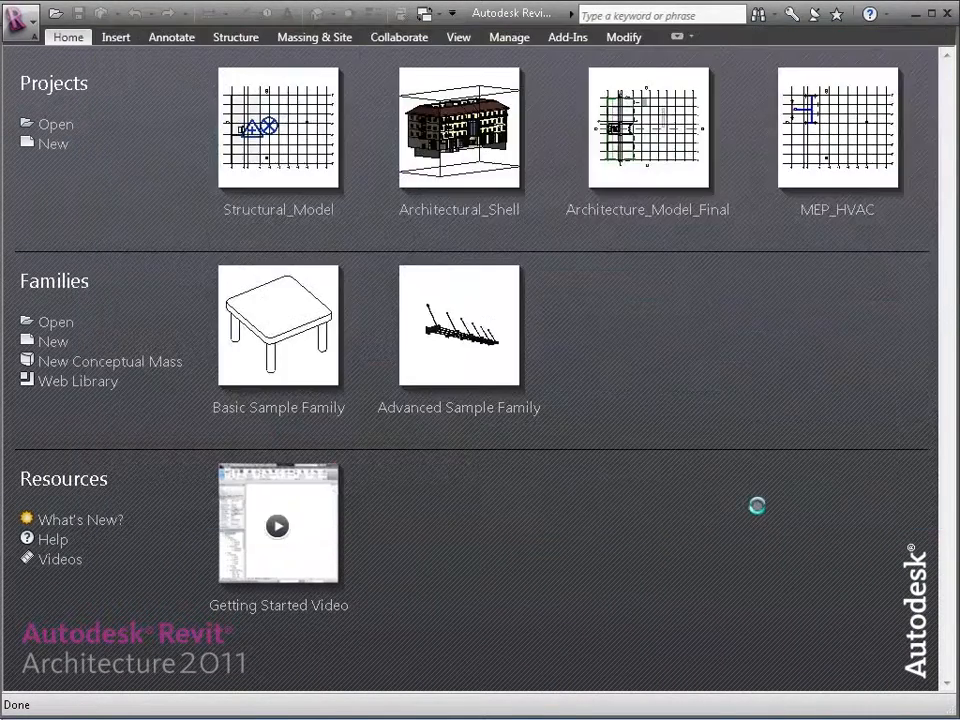
left_click(20, 20)
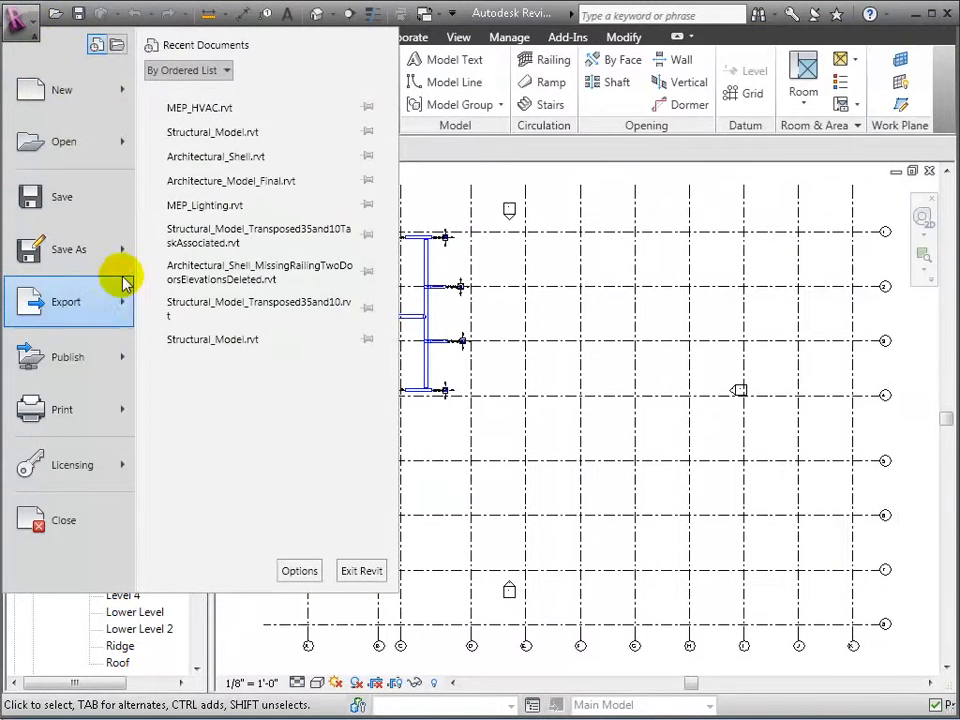
left_click(66, 300)
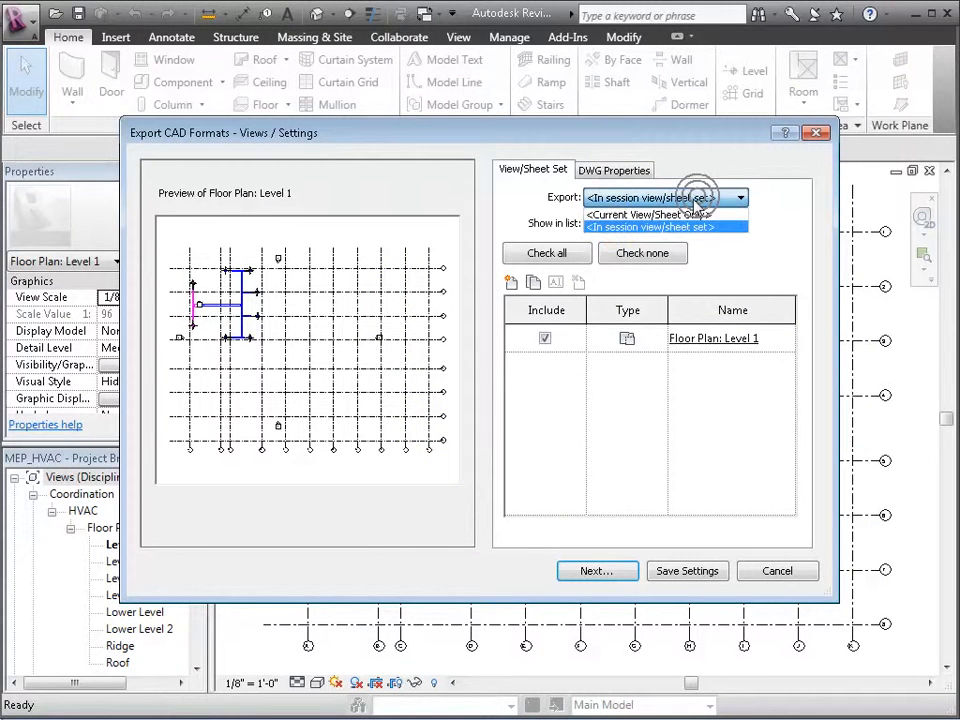
Step: List all views and sheets in the model for export and set the DWG file's unit
left_click(738, 224)
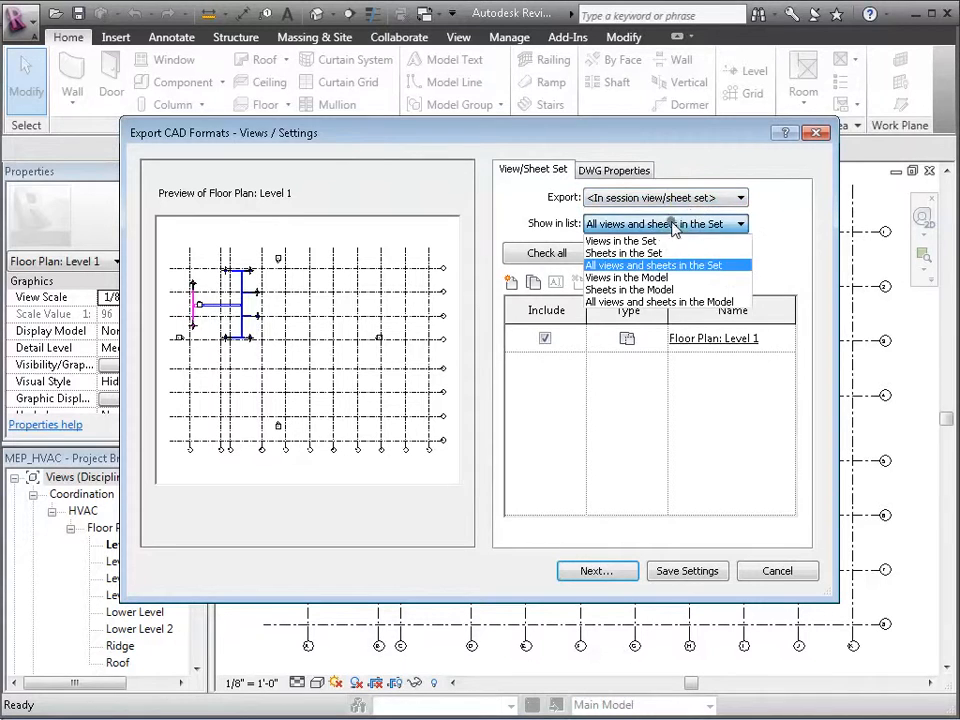
left_click(630, 302)
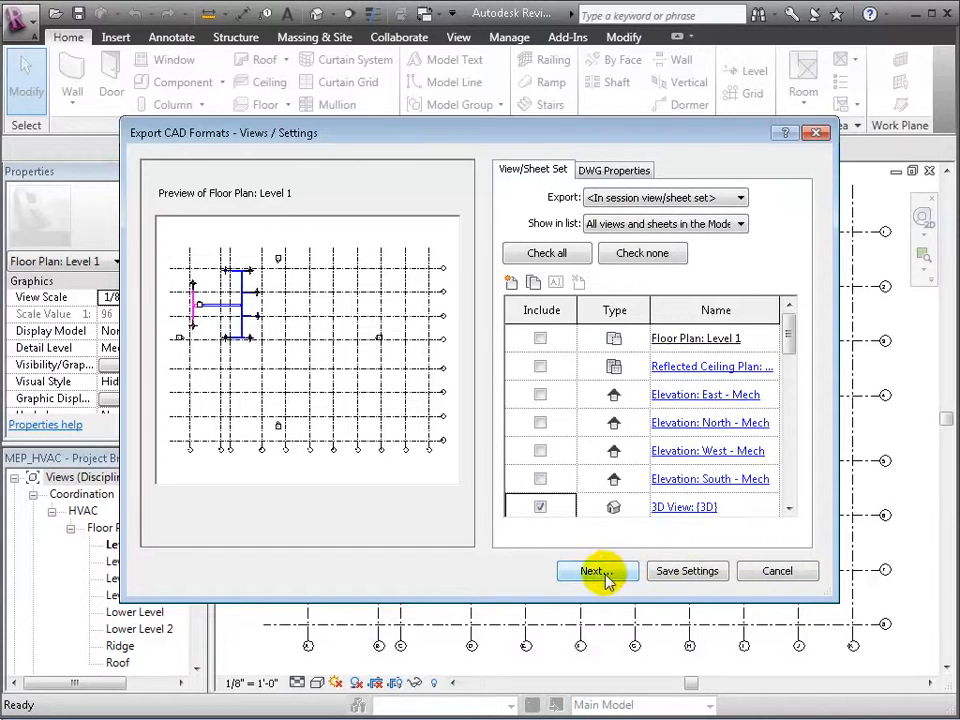
mouse_move(630, 168)
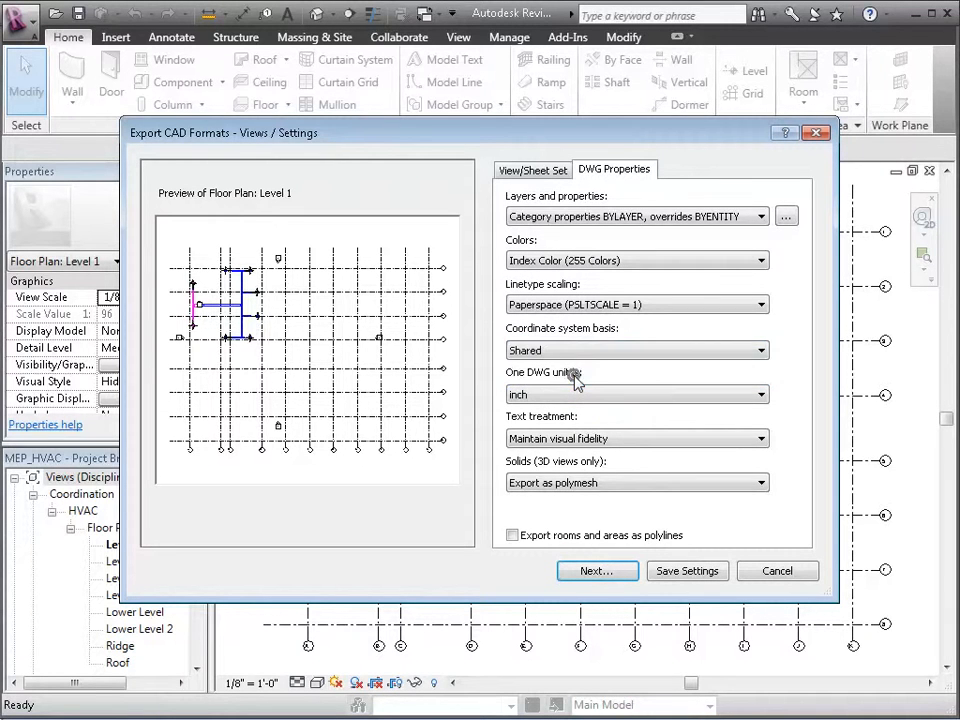
left_click(596, 572)
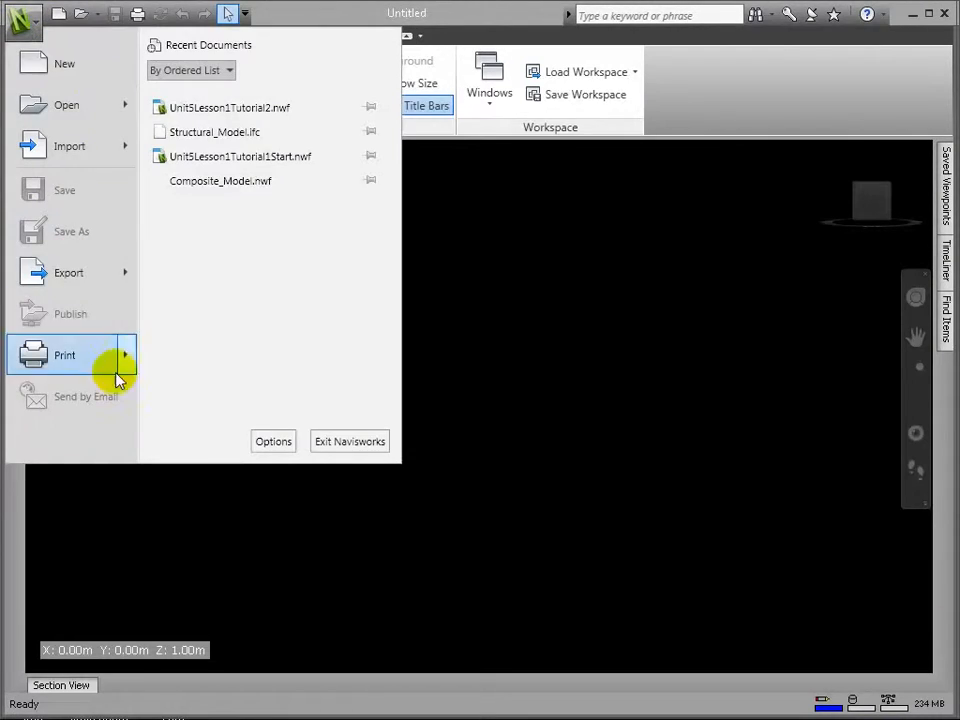
mouse_move(272, 442)
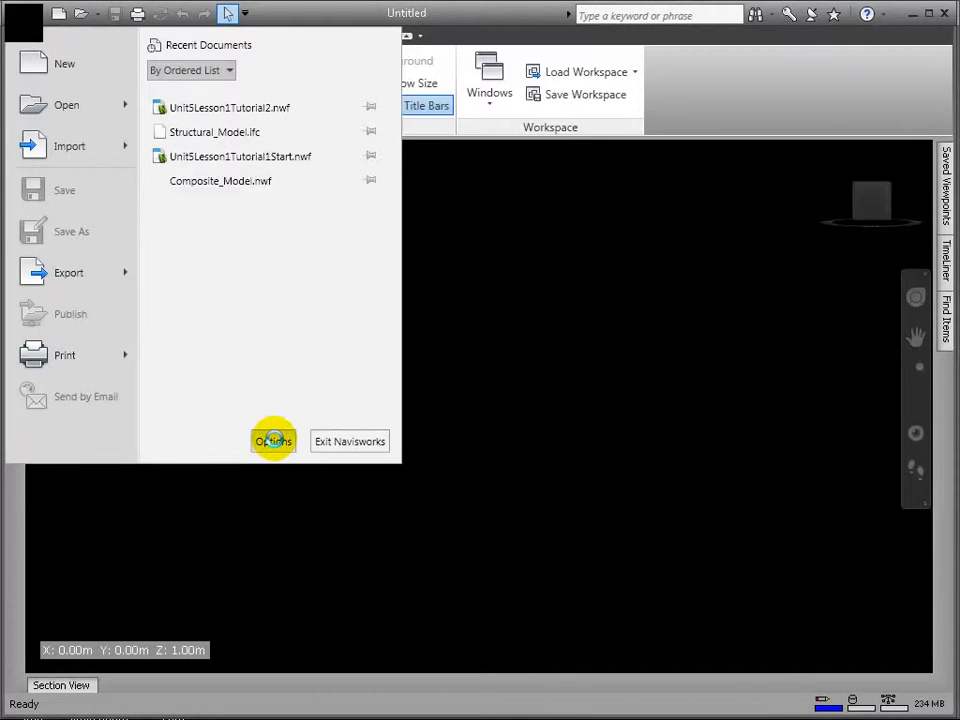
Step: In Navisworks Options, set linear units to Feet and Inches and review measurement and snapping settings
left_click(272, 442)
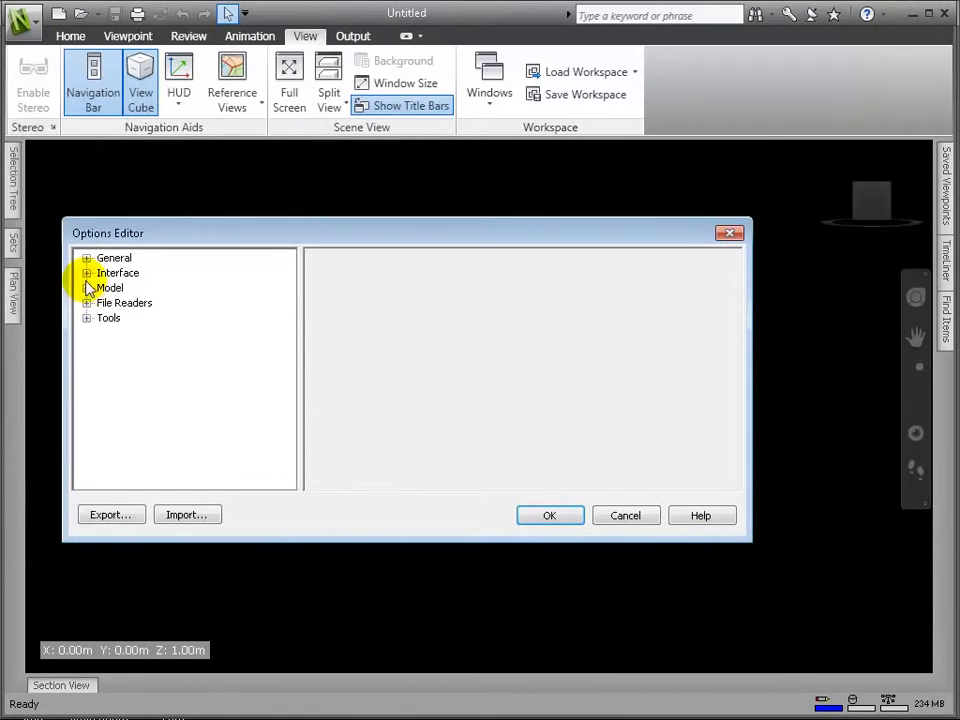
left_click(88, 258)
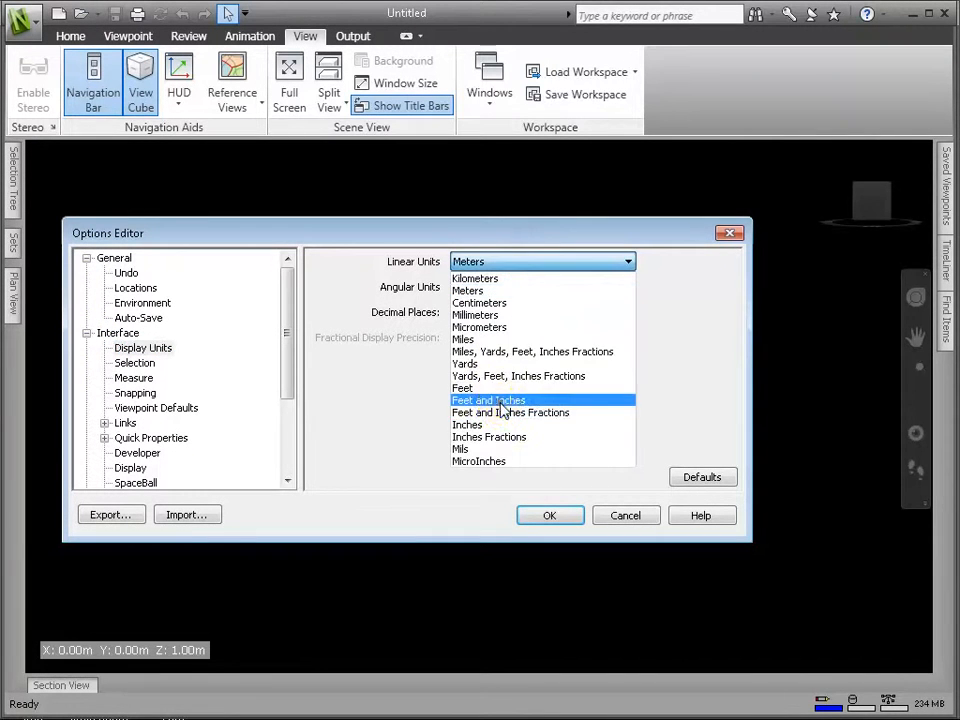
left_click(488, 400)
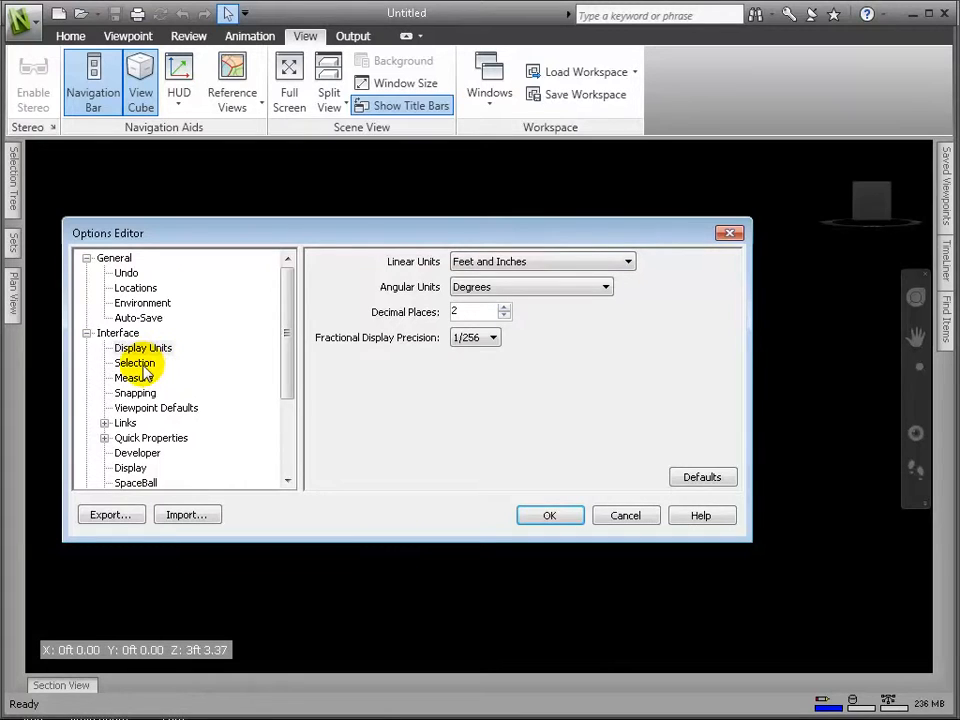
left_click(132, 376)
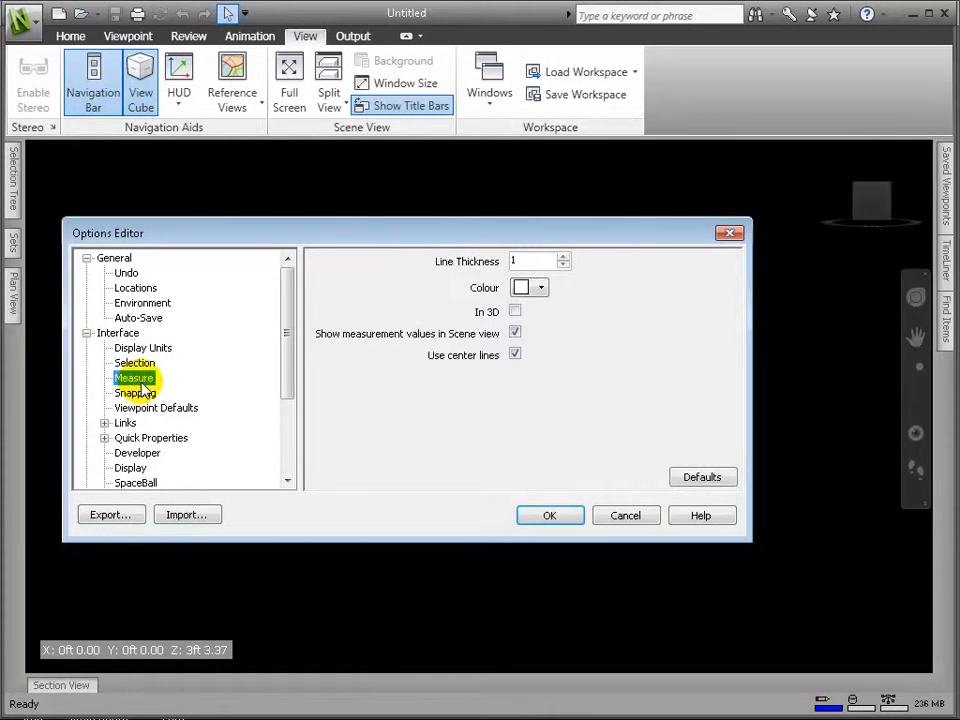
left_click(136, 392)
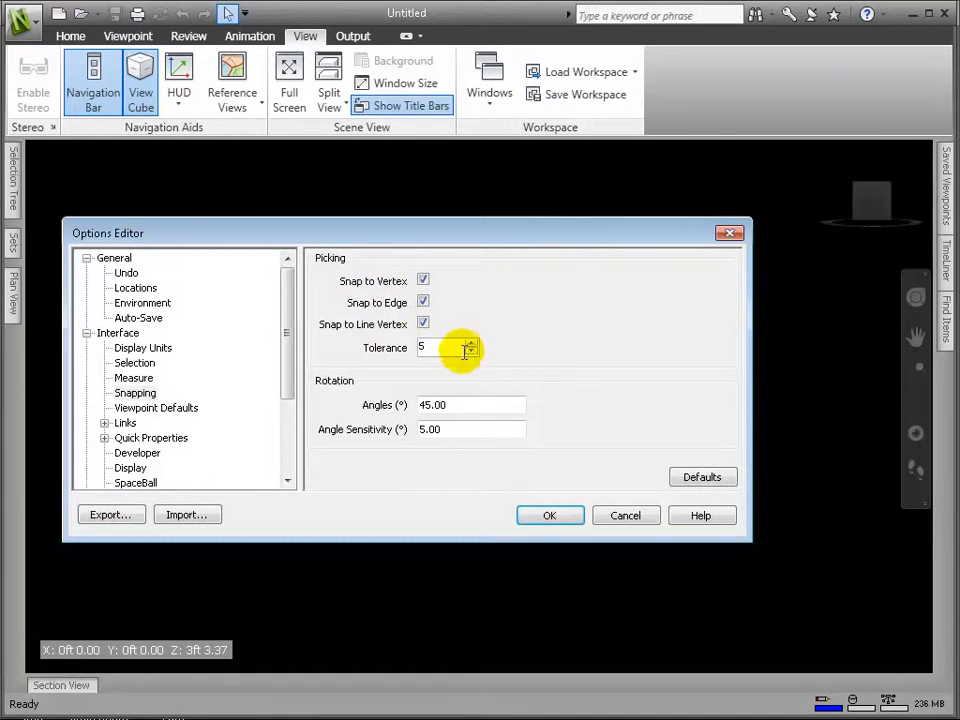
Step: Set Viewpoint Defaults to save hide/required attributes, override material and linear speed, and apply
left_click(156, 408)
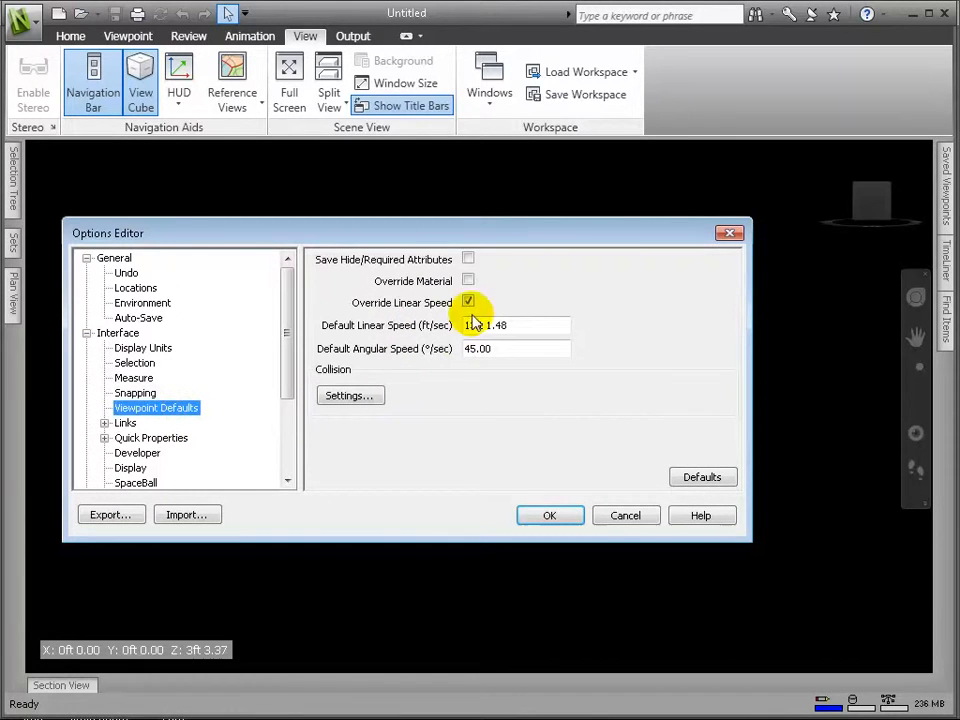
left_click(468, 280)
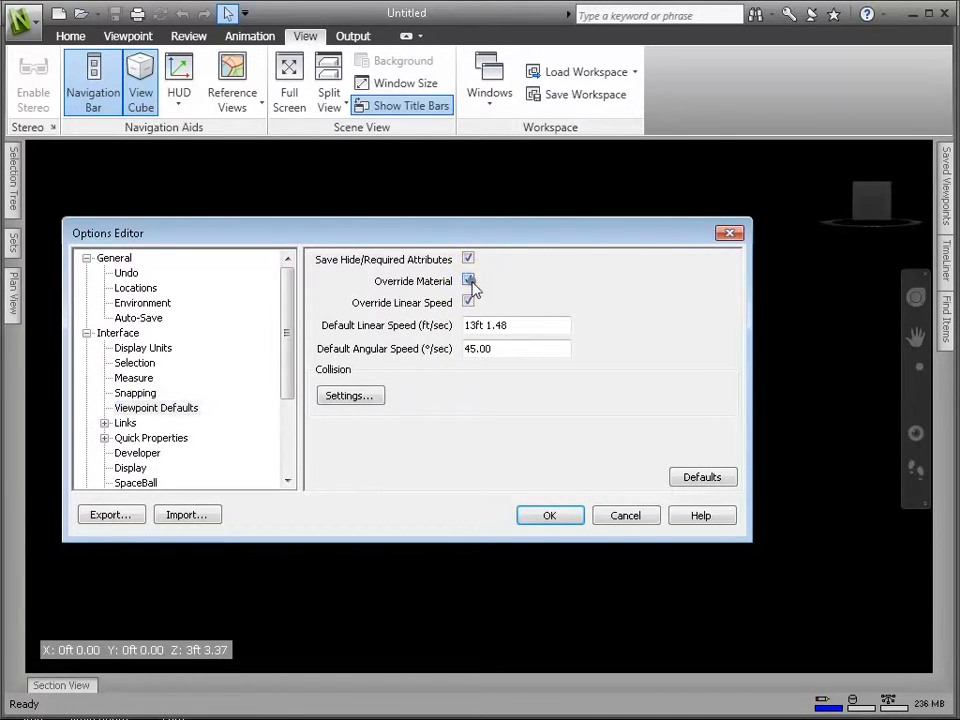
left_click(468, 280)
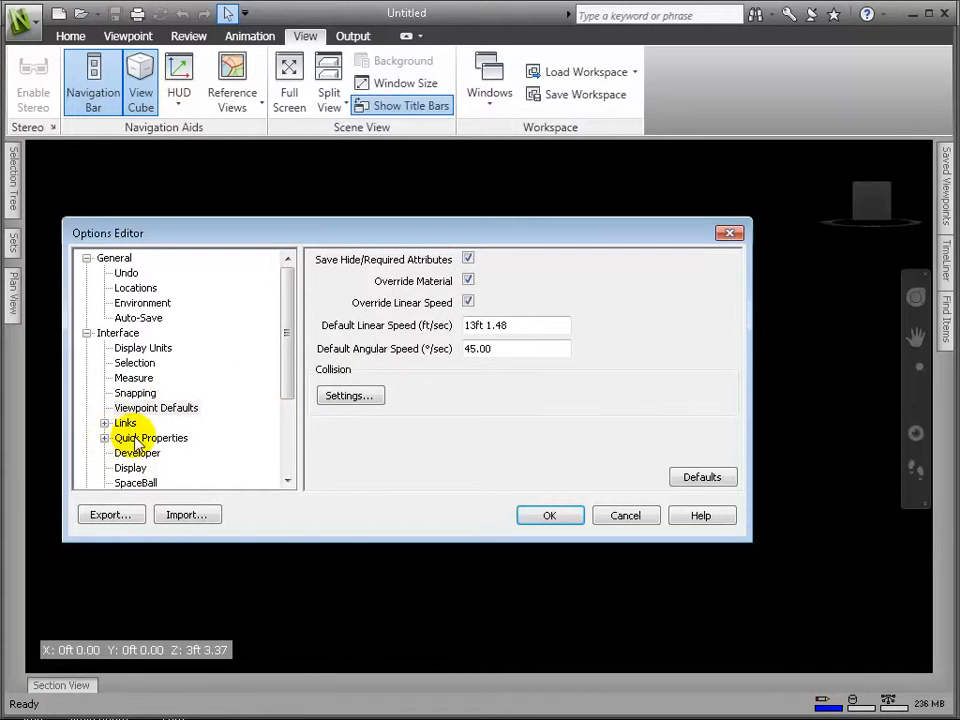
scroll("down", 3)
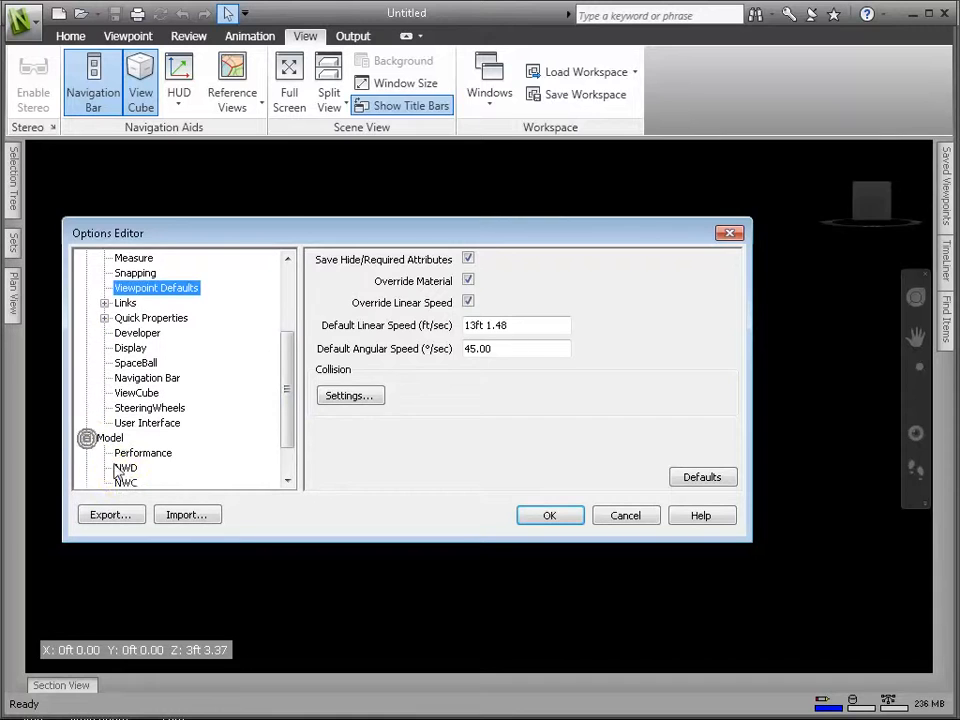
left_click(126, 468)
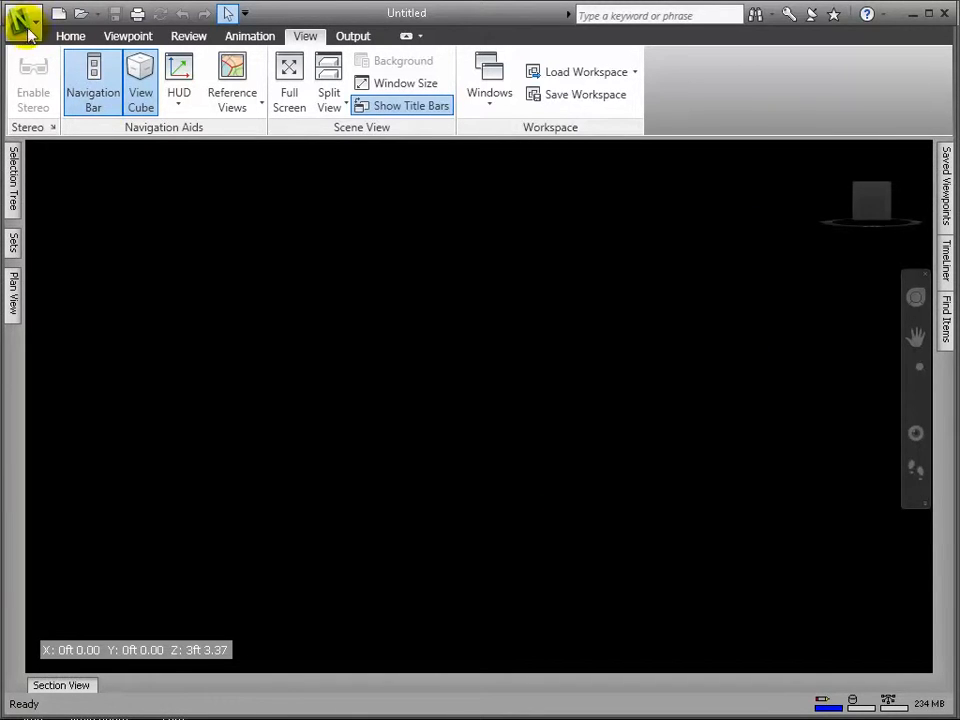
Step: Load Architectural_Shell.nwc from the Tutorials folder into the Navisworks scene
left_click(22, 20)
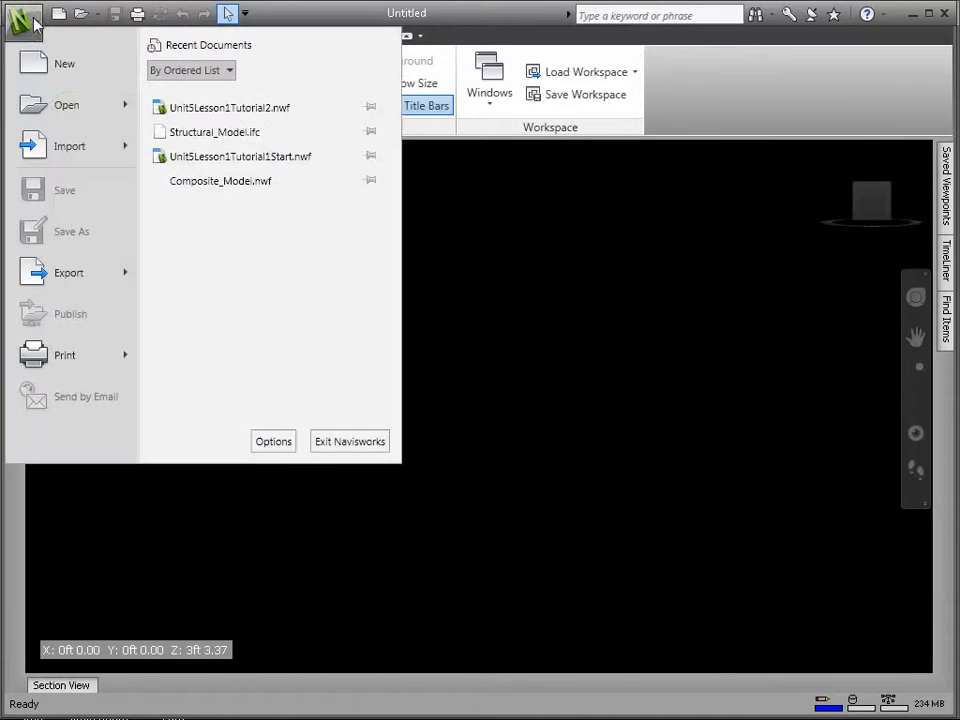
left_click(66, 104)
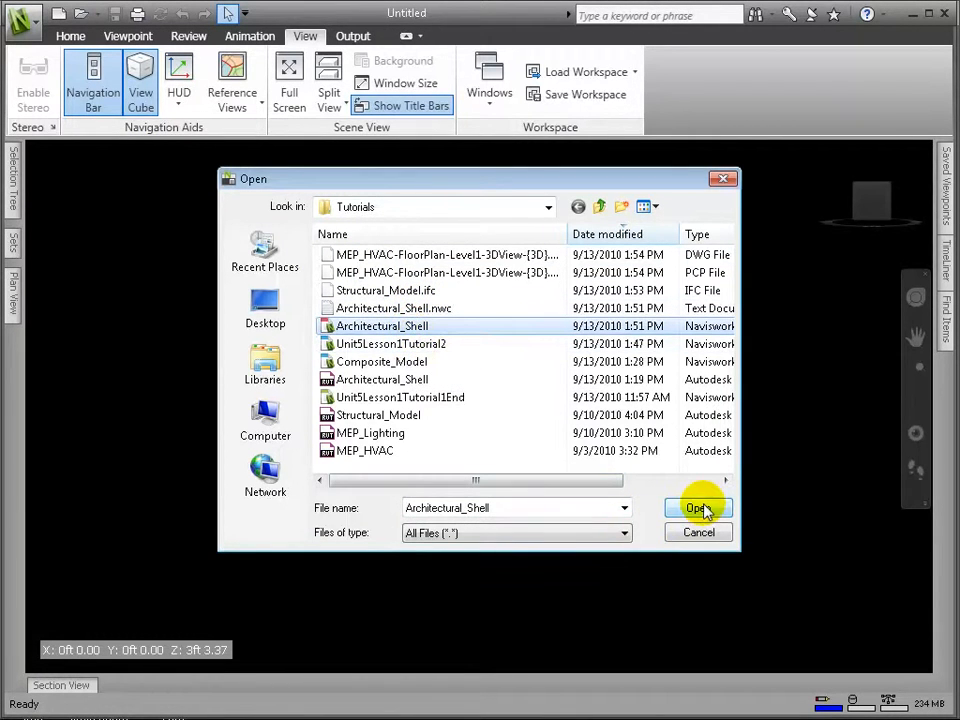
left_click(696, 508)
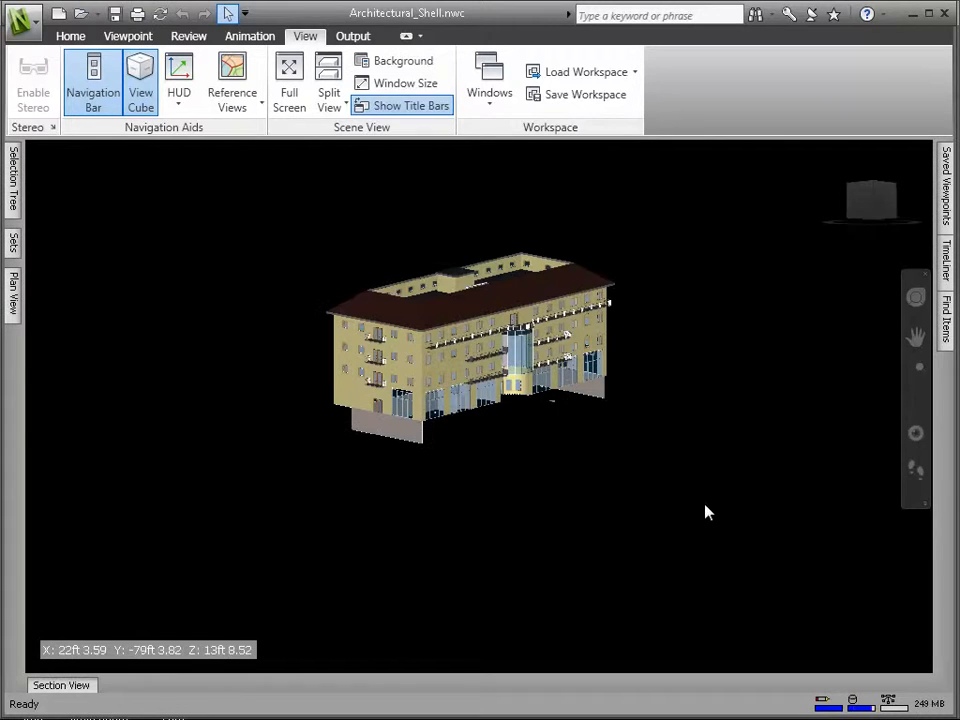
Step: Append the MEP_HVAC DWG and Structural_Model.ifc to the architectural shell scene
left_click(70, 36)
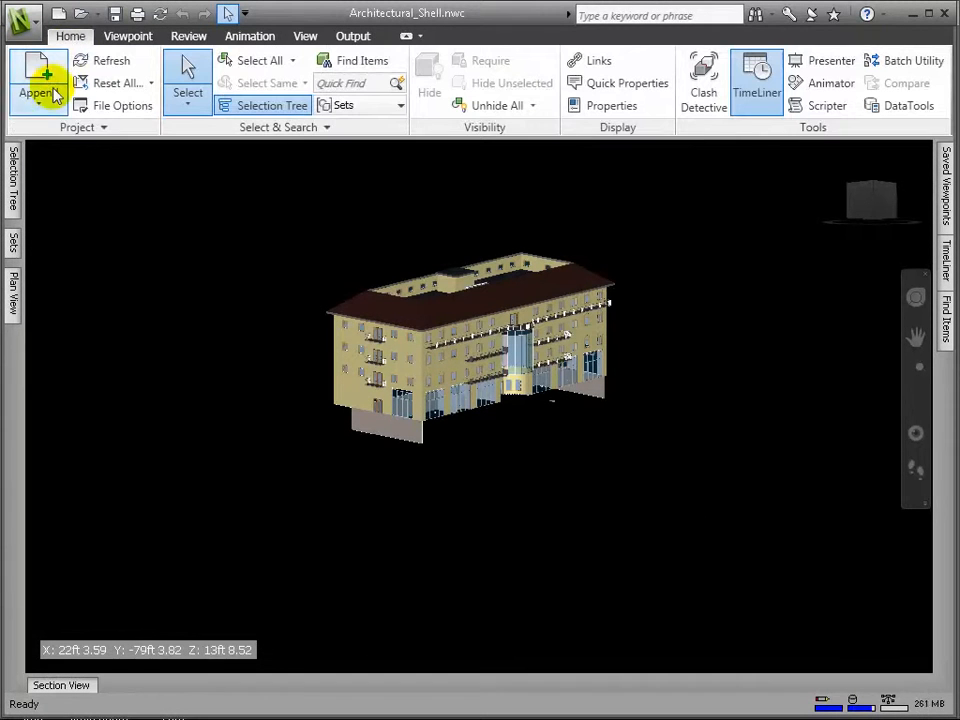
left_click(38, 80)
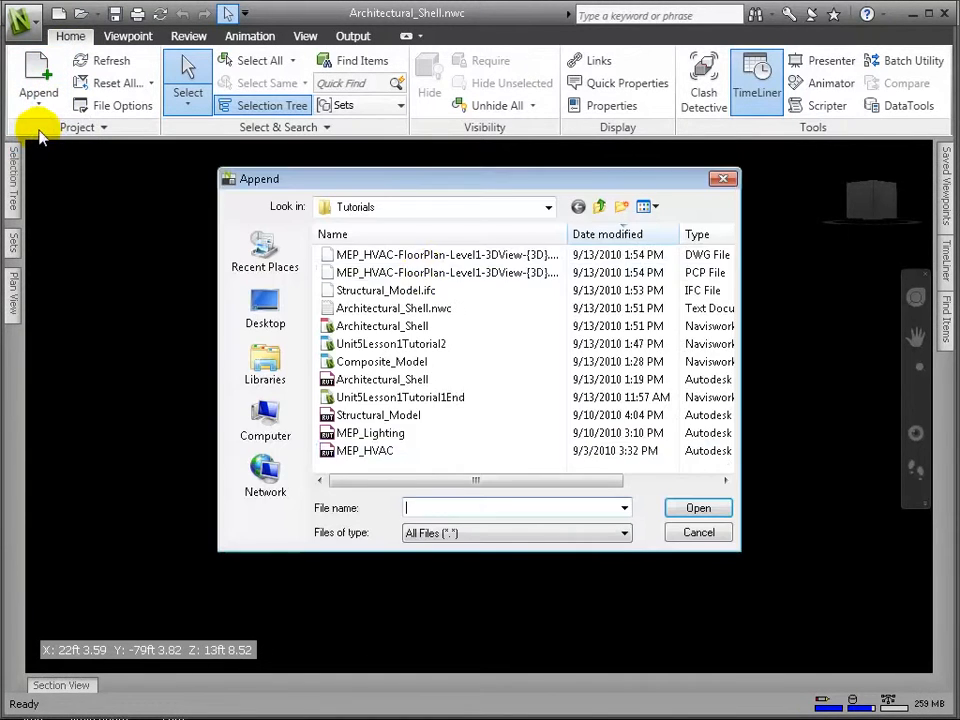
left_click(444, 272)
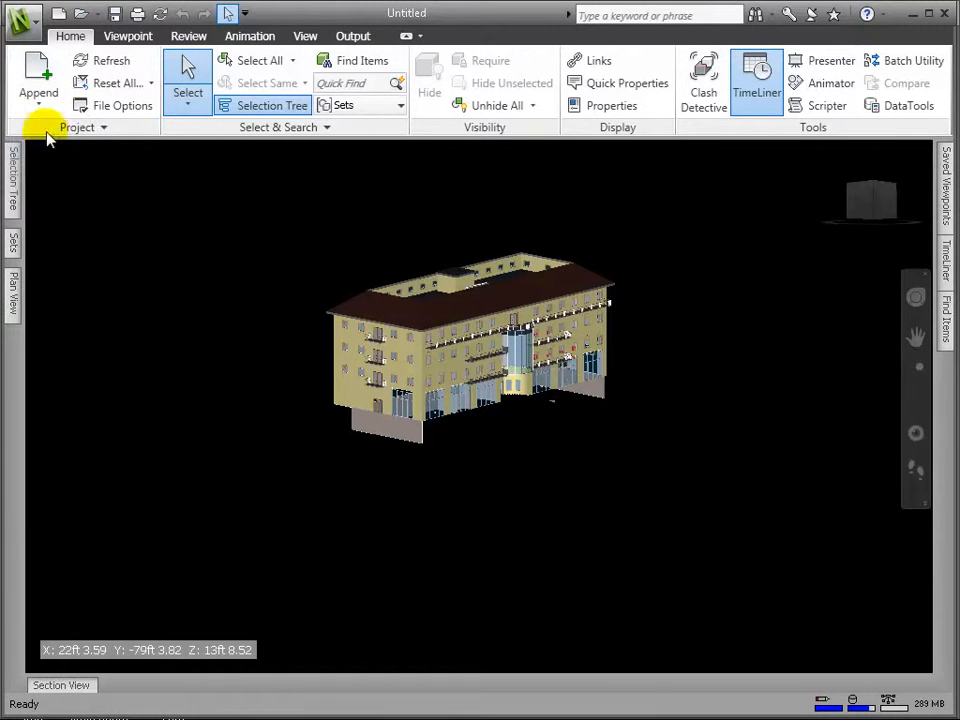
left_click(38, 80)
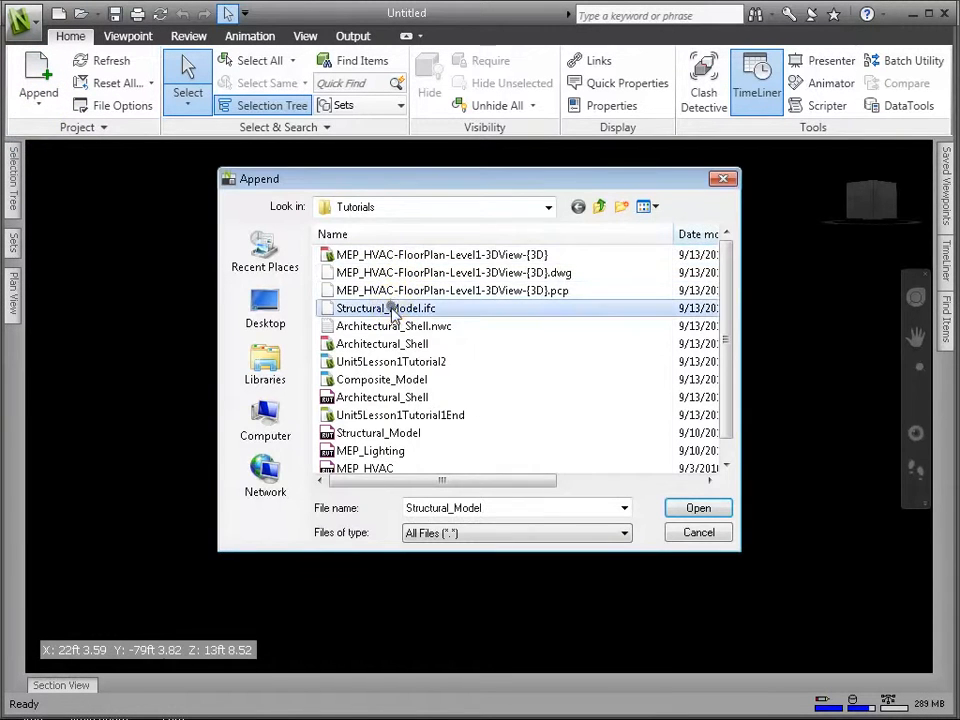
left_click(698, 508)
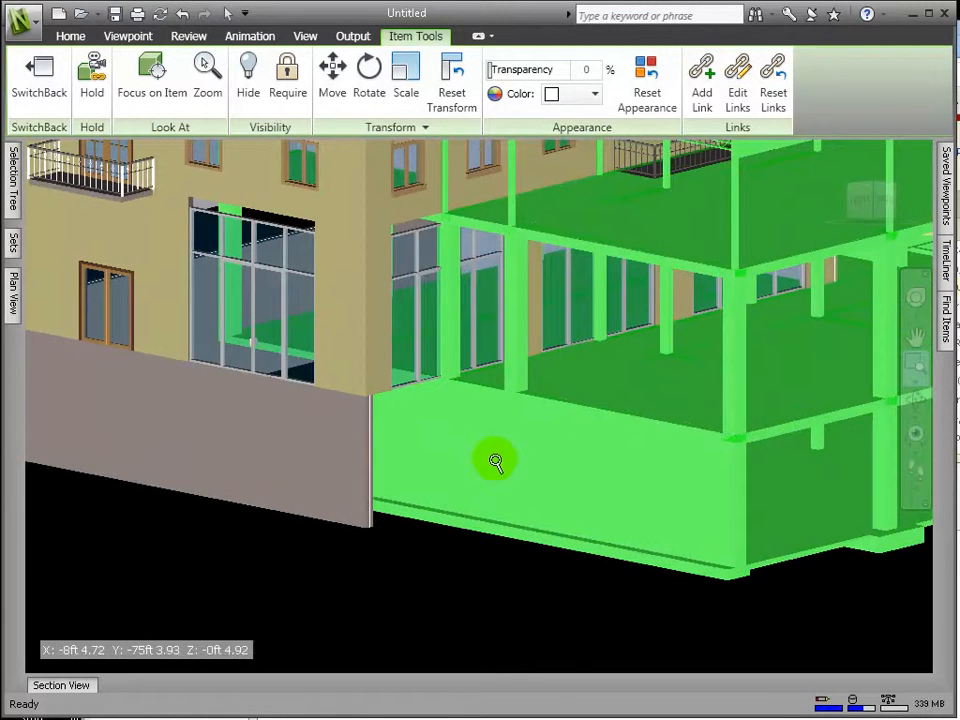
mouse_move(744, 440)
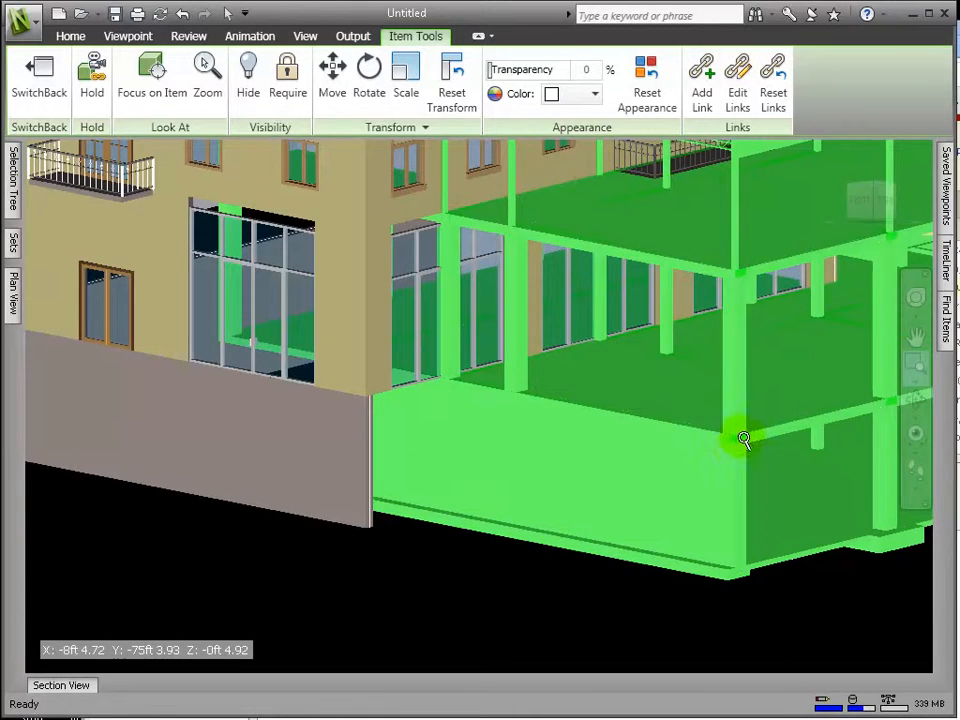
mouse_move(696, 556)
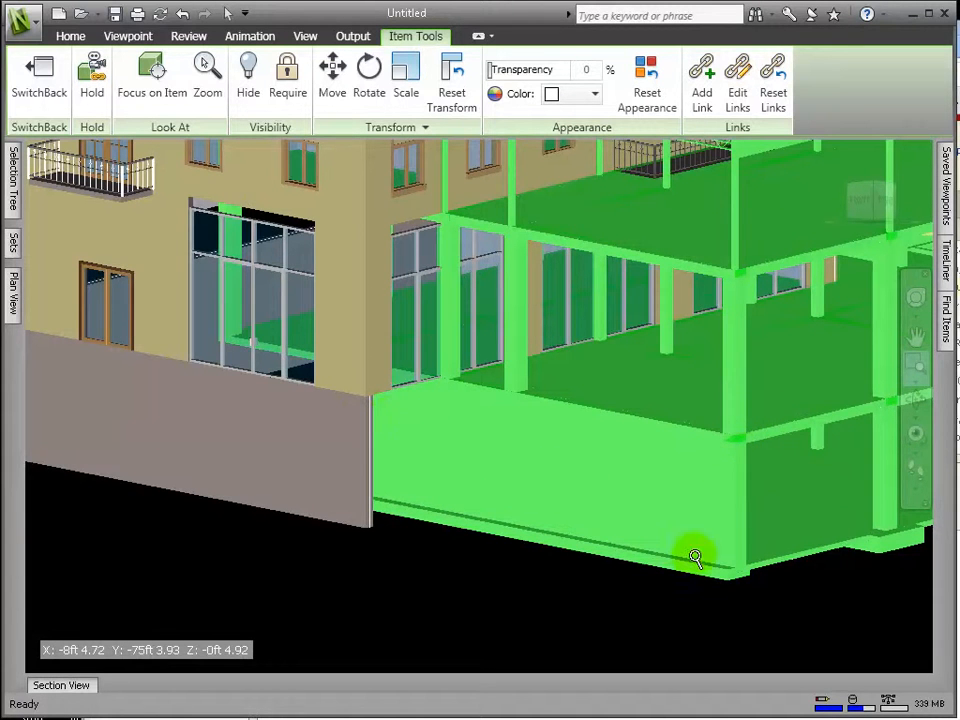
mouse_move(736, 564)
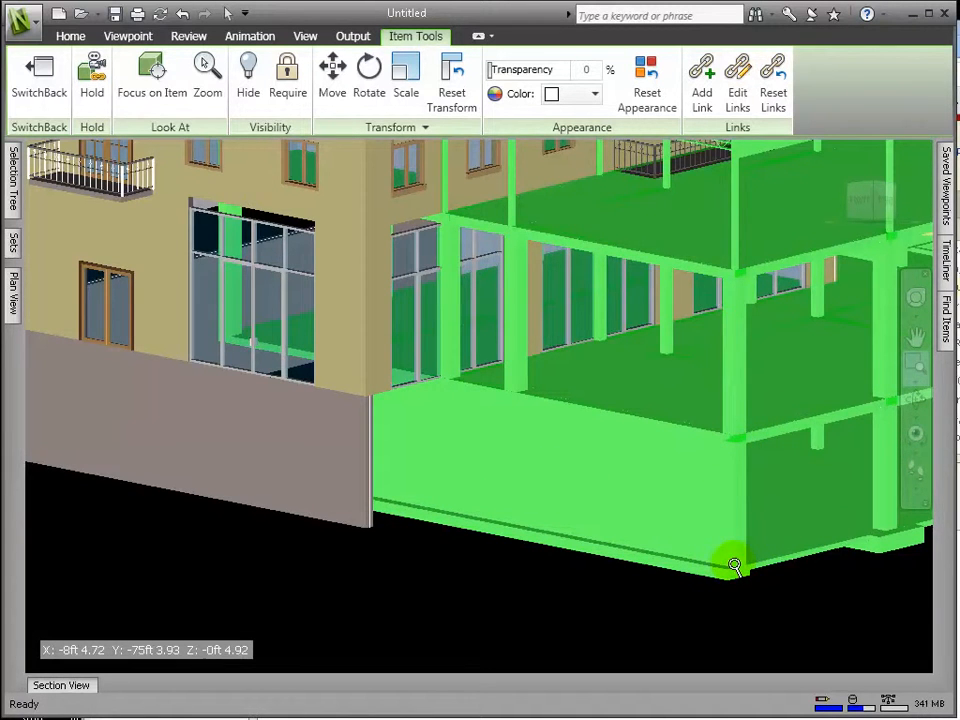
mouse_move(152, 76)
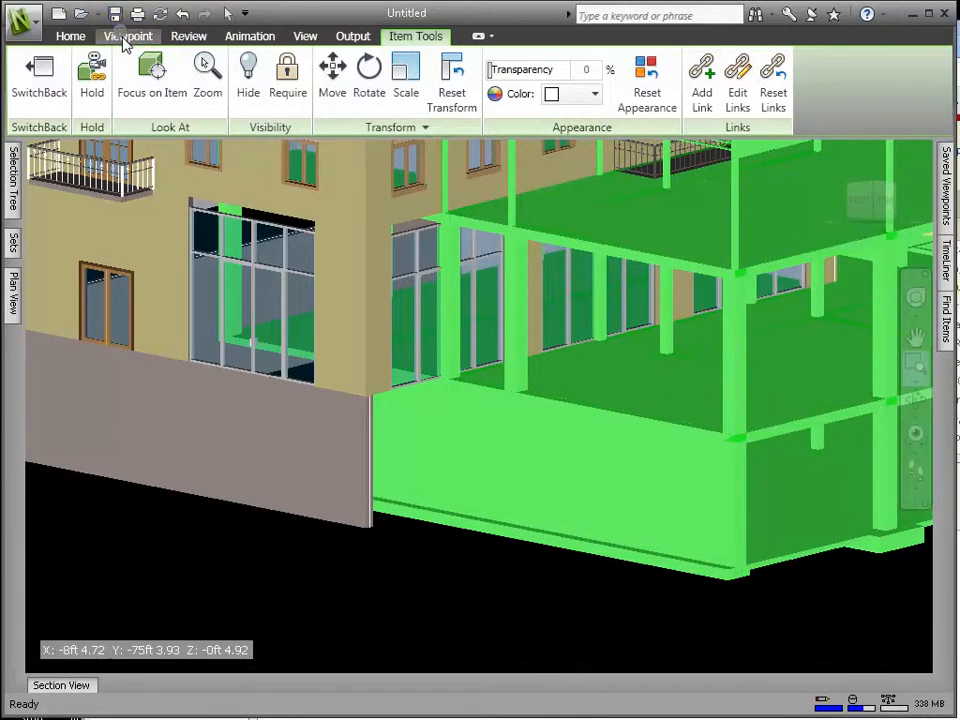
Step: Show the Viewpoint ribbon commands over the combined Composite_Model scene
left_click(128, 36)
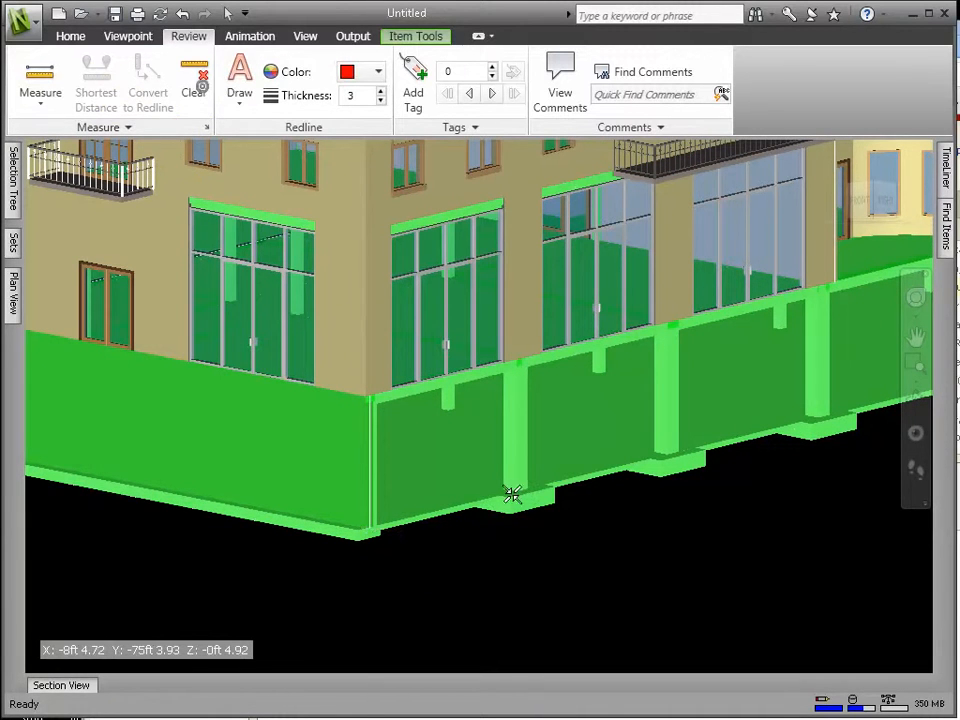
mouse_move(442, 604)
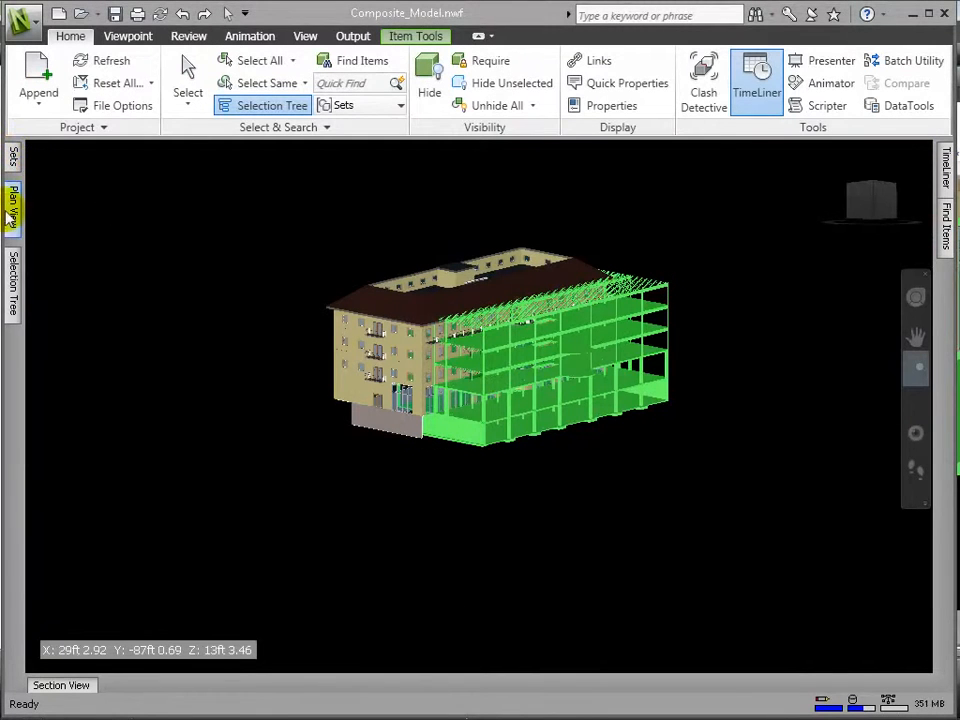
Step: Select Structural_Model.ifc and move it with Position X set to -35 ft
left_click(12, 204)
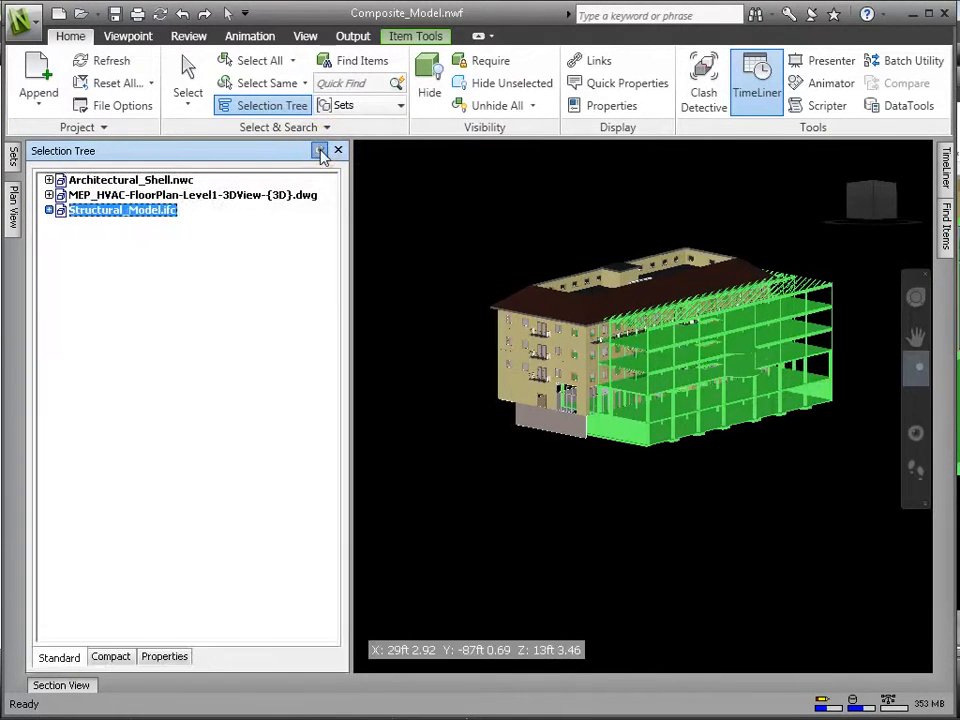
left_click(338, 148)
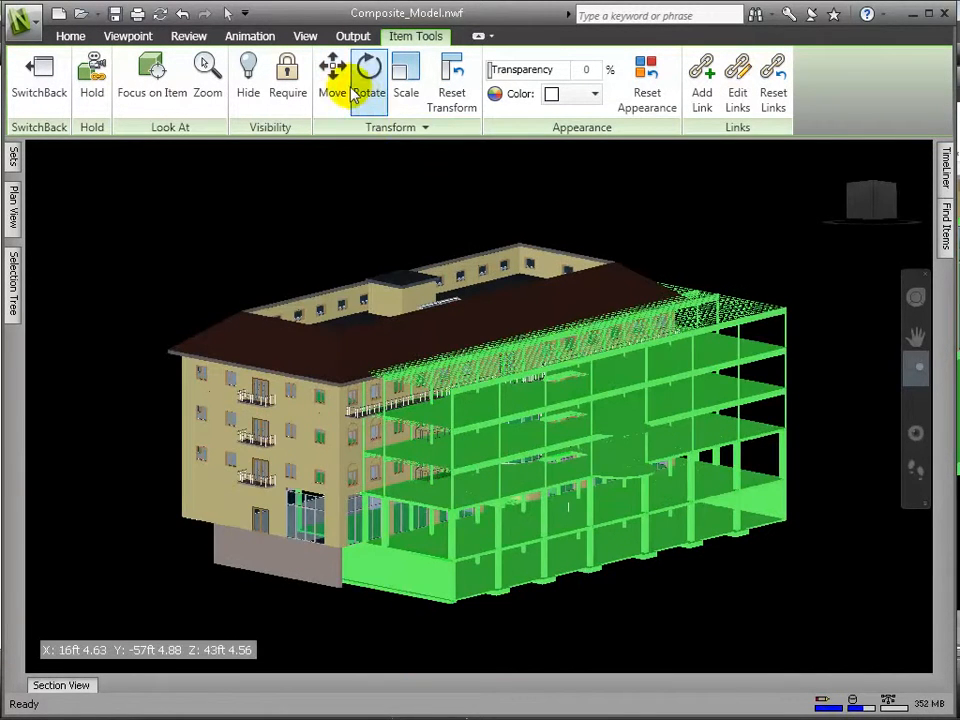
left_click(332, 76)
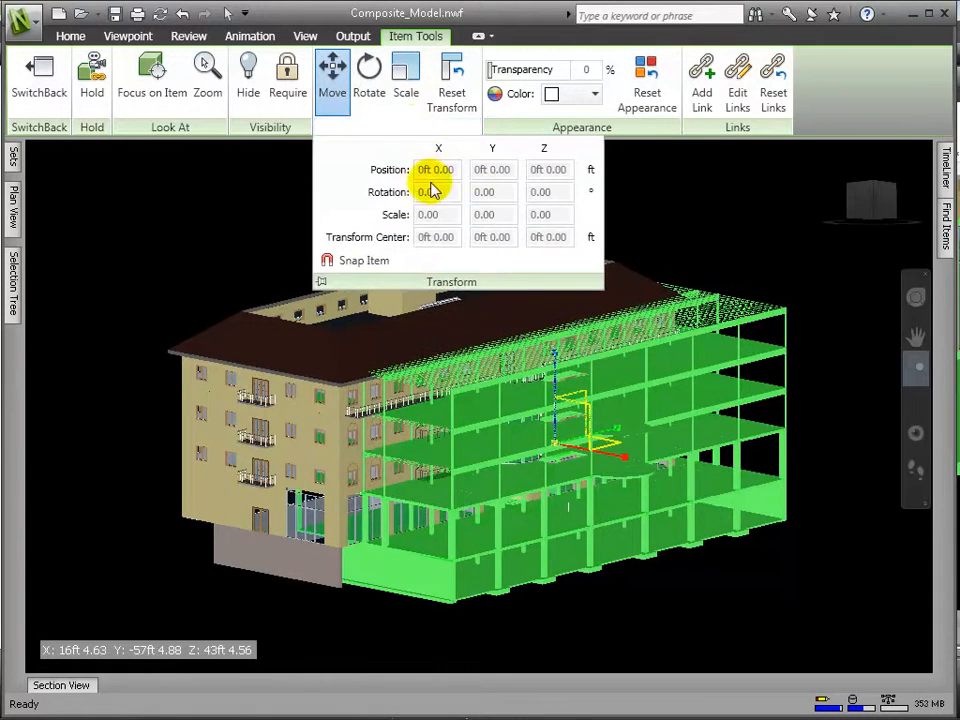
left_click(436, 168)
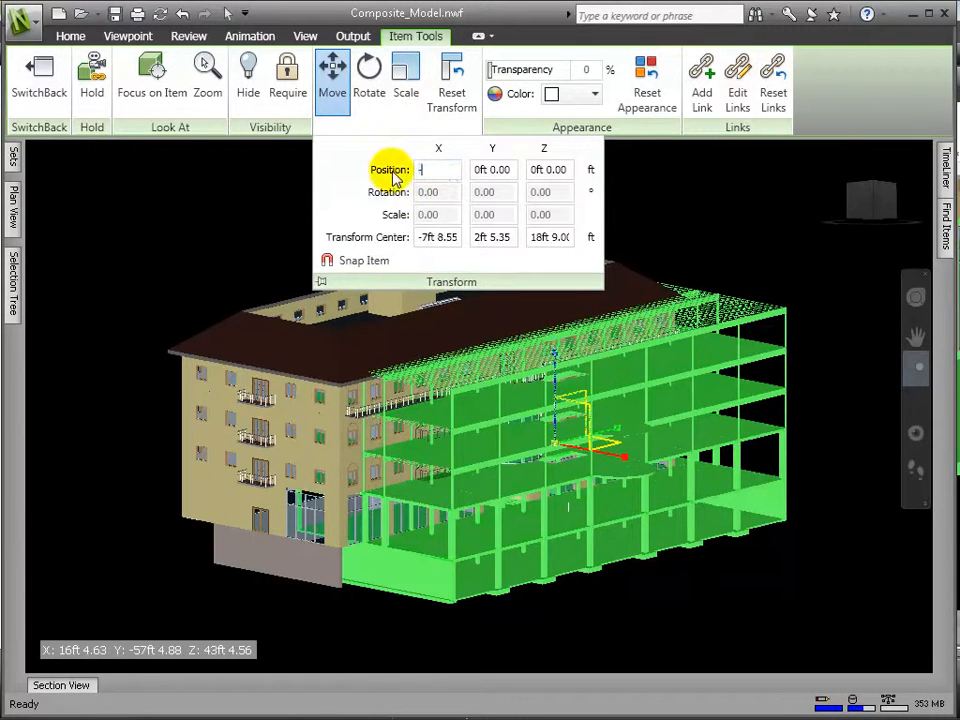
type("-35ft 0.0")
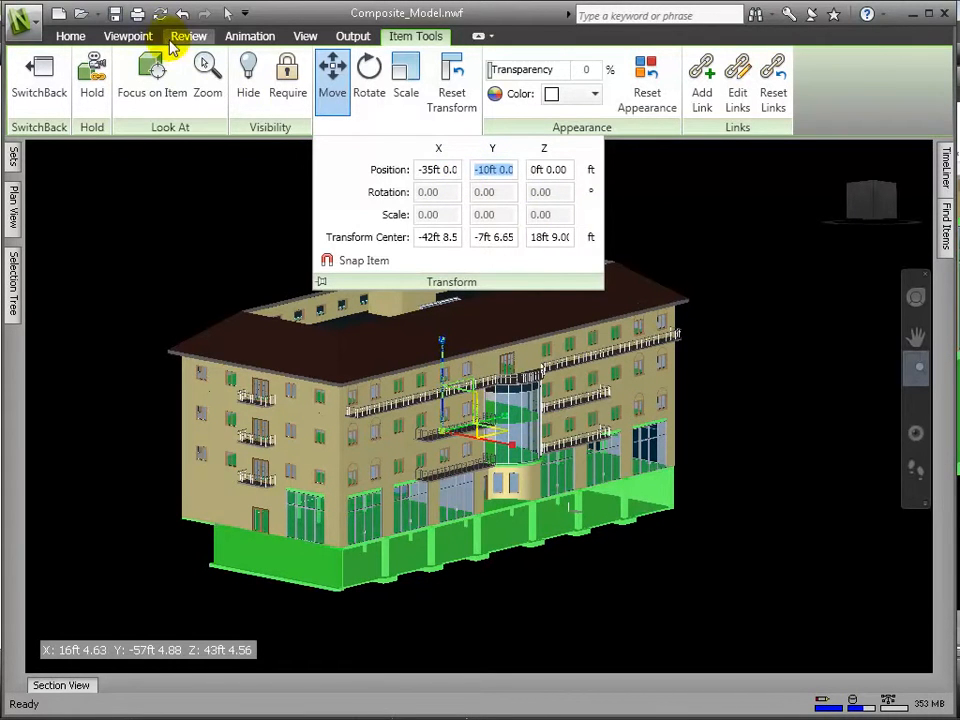
left_click(70, 36)
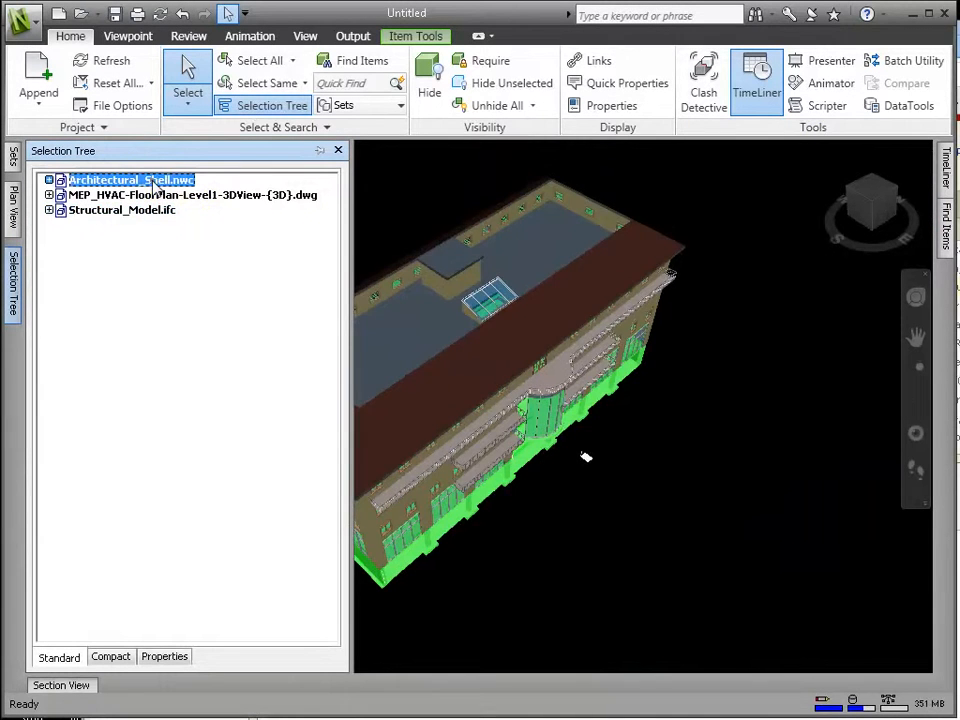
left_click(192, 196)
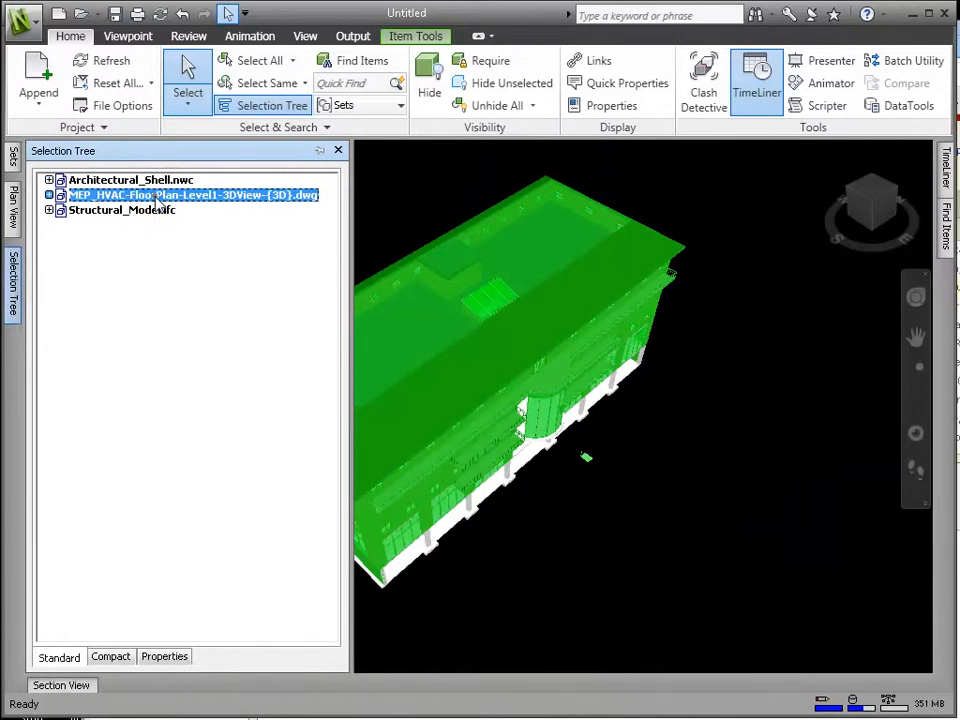
left_click(122, 210)
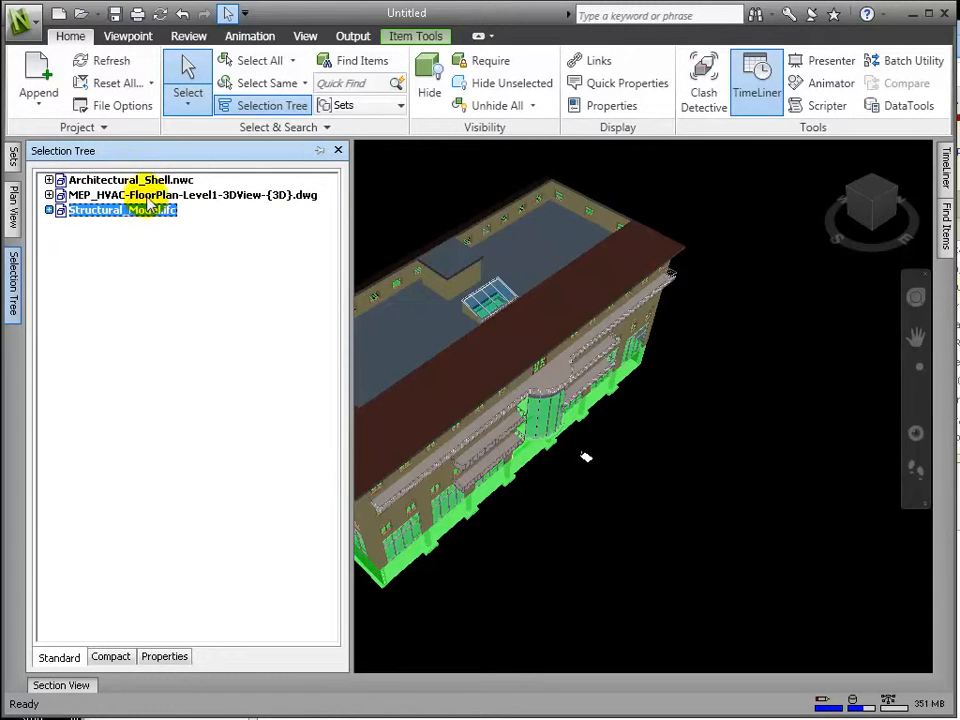
left_click(192, 196)
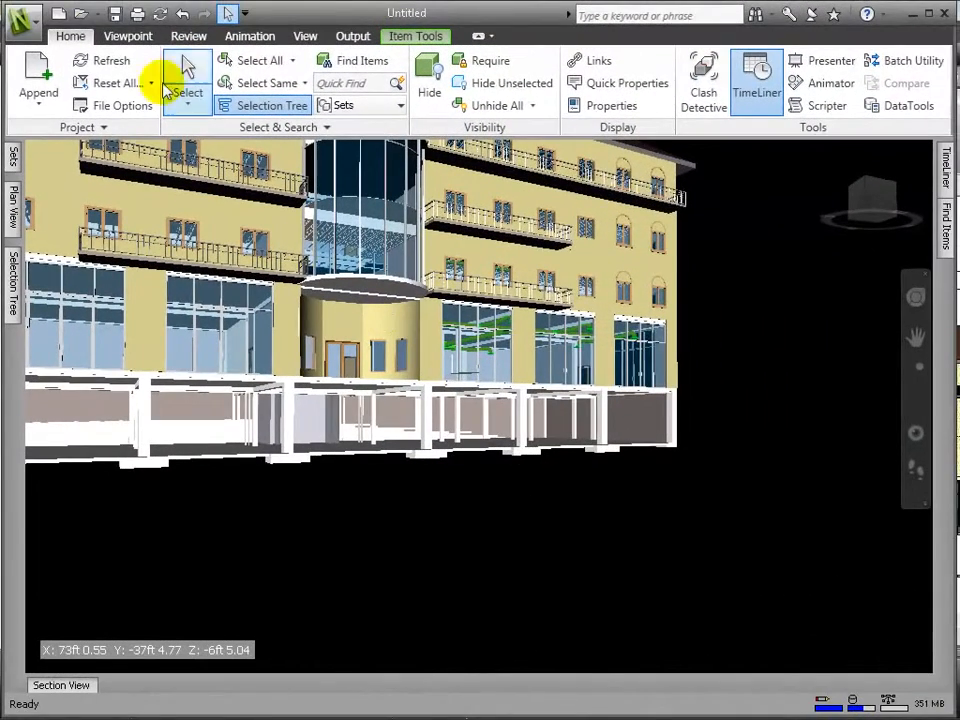
Step: Save the scene as Composite_Model in Navisworks File Set (*.nwf) format
left_click(20, 12)
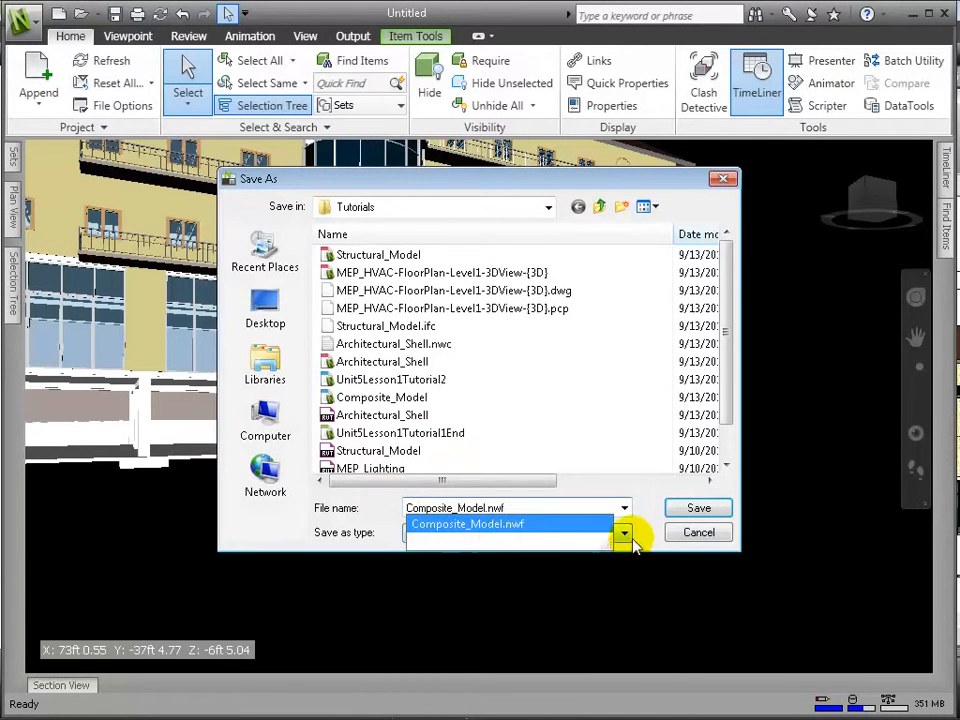
left_click(624, 532)
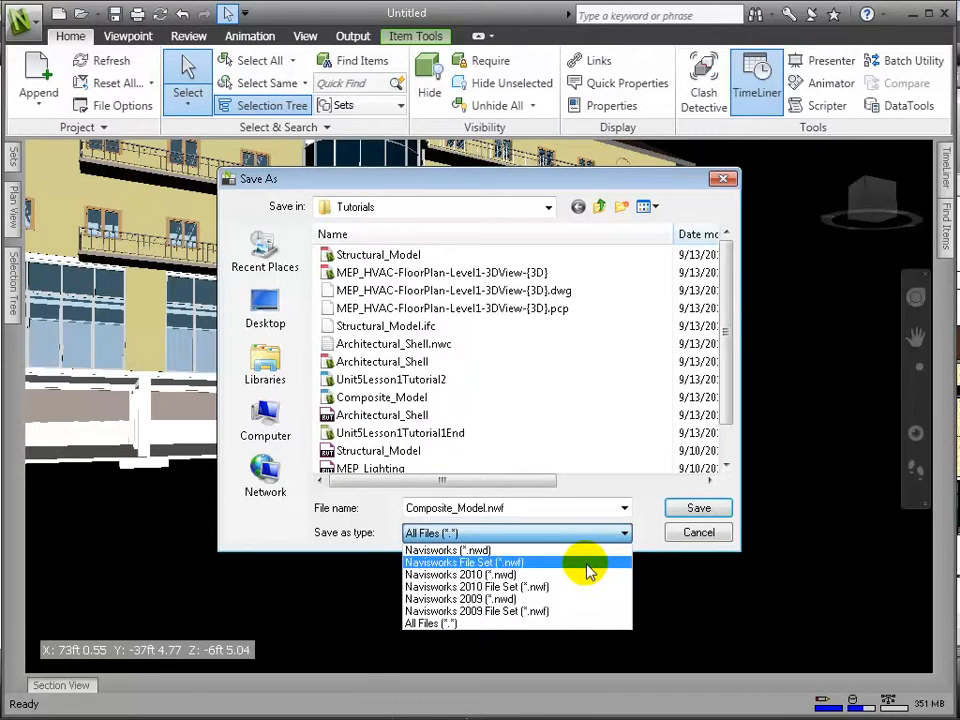
left_click(464, 562)
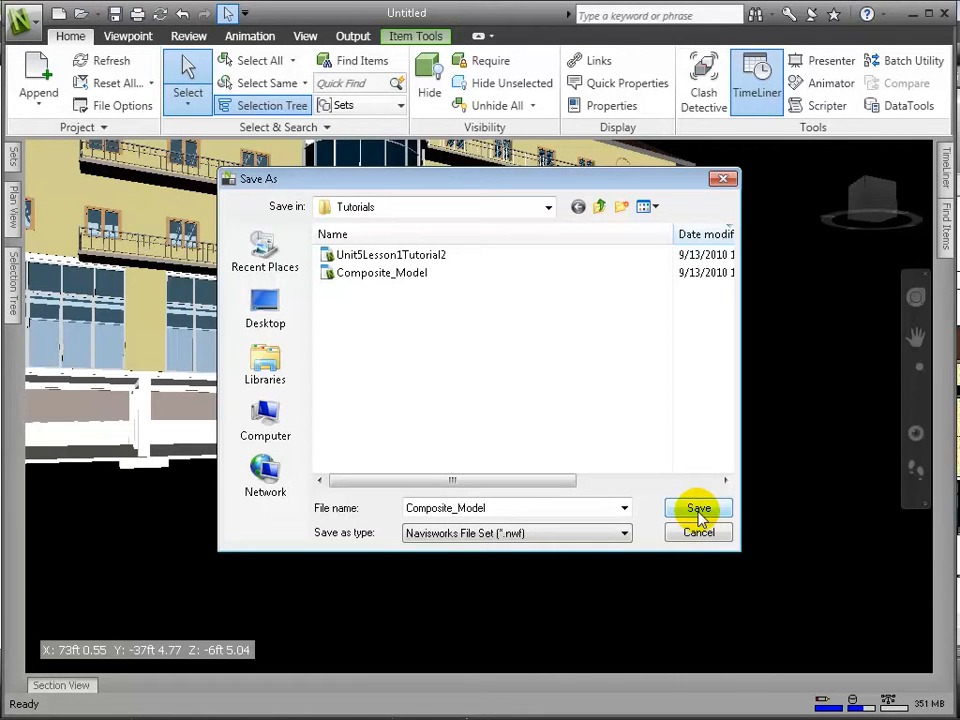
left_click(698, 508)
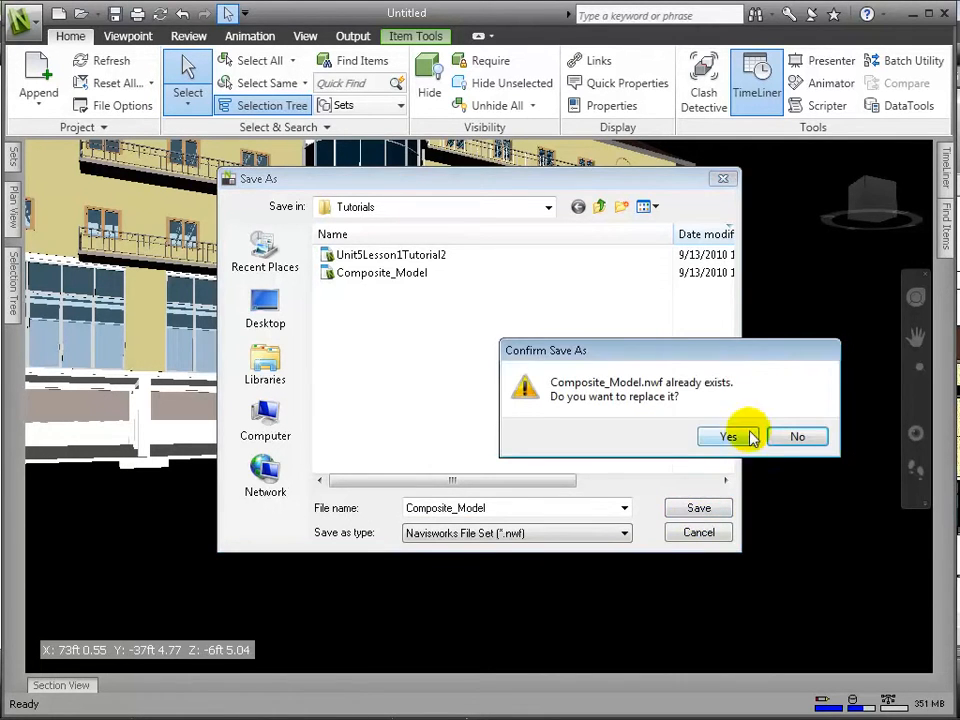